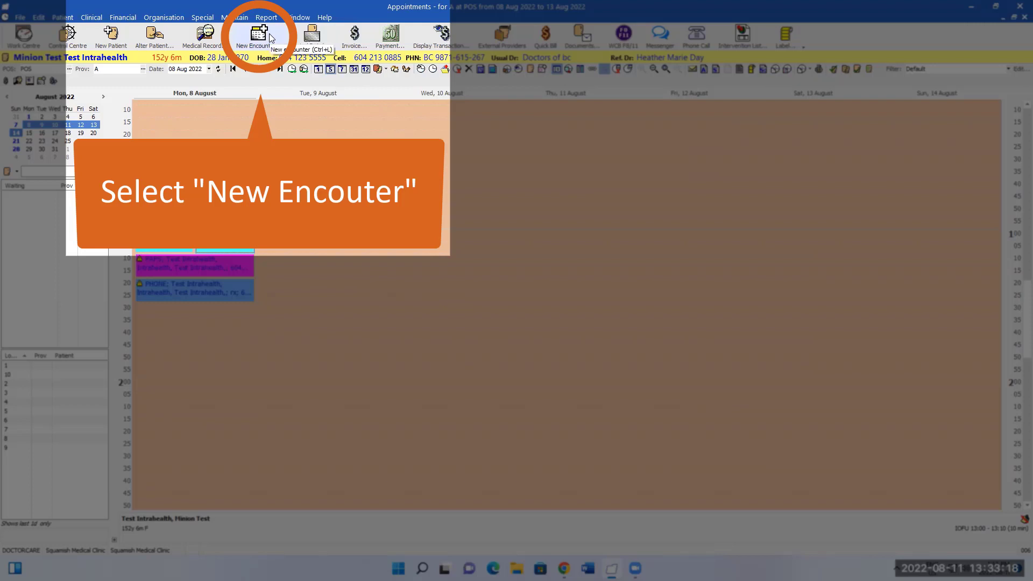
Start a new encounter for the test patient from the toolbar.
click(258, 37)
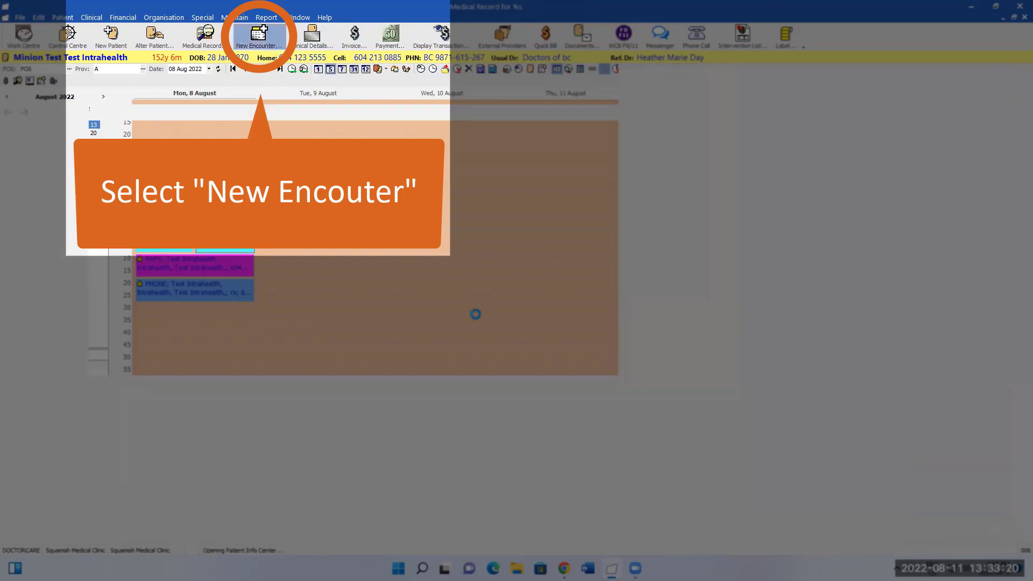
click(260, 37)
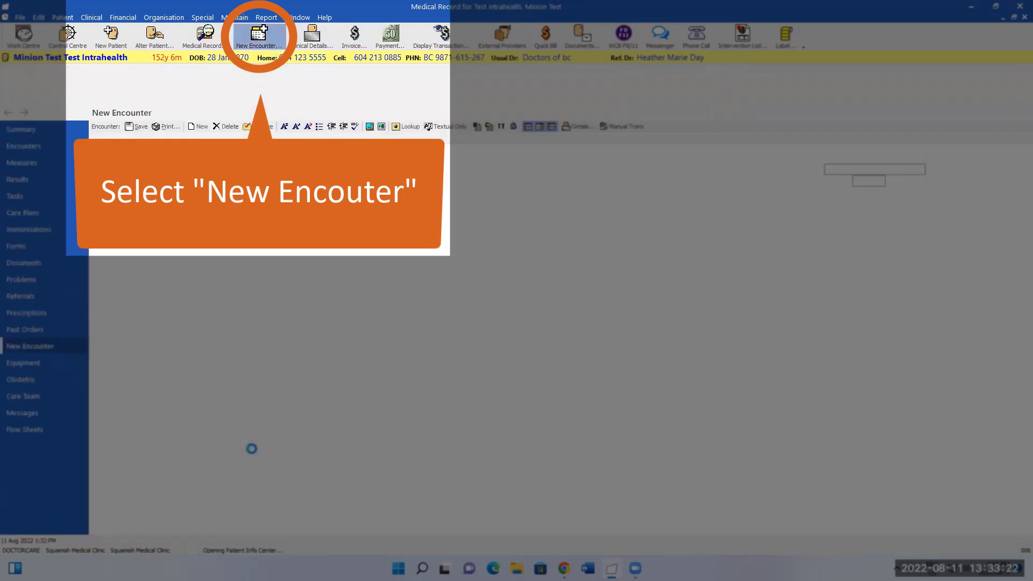
click(258, 37)
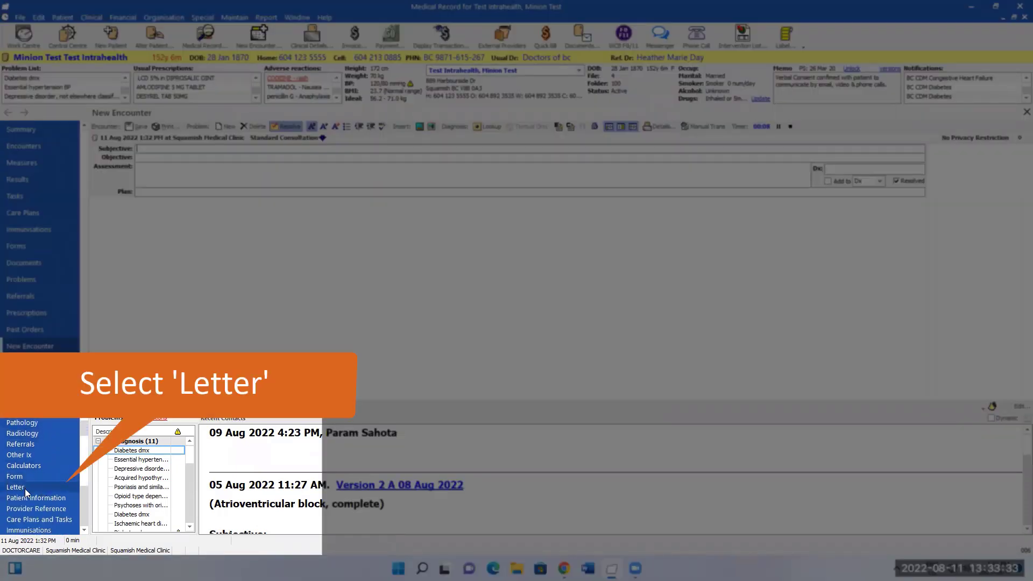
Write and save a Custom Letterhead letter on the patient's COPD, lung cancer and hospice plan.
click(15, 487)
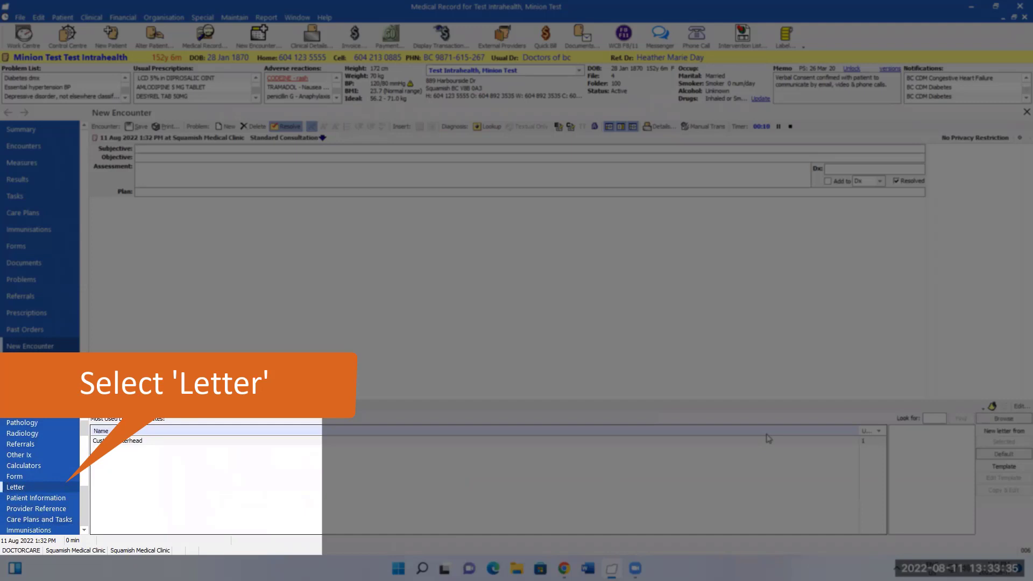
click(15, 486)
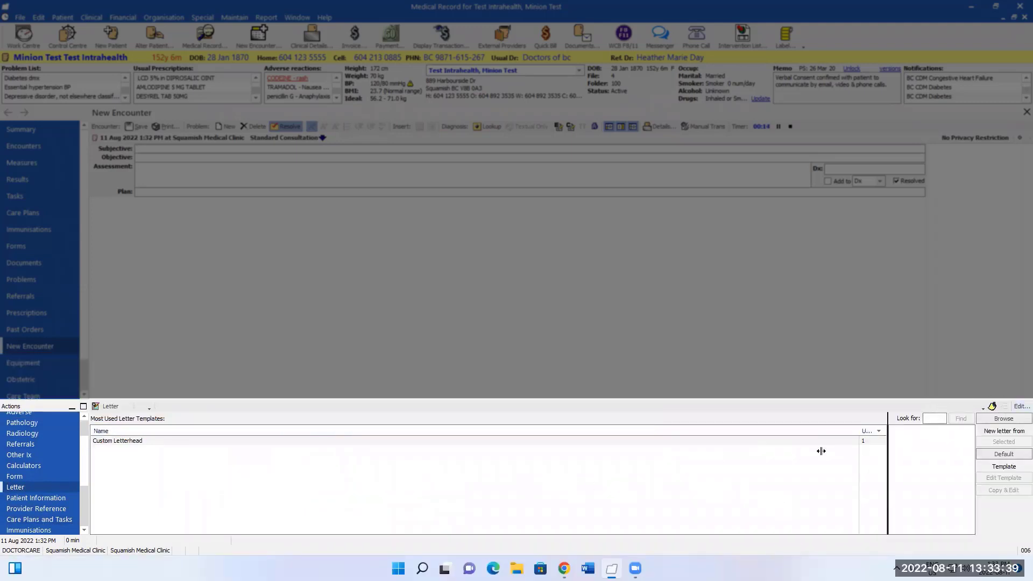
click(117, 440)
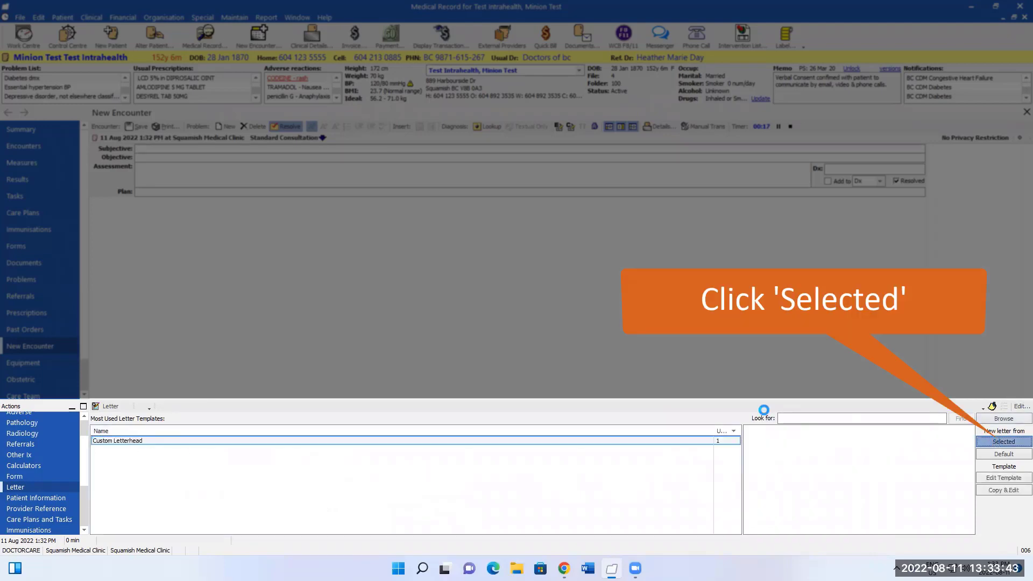
click(1003, 441)
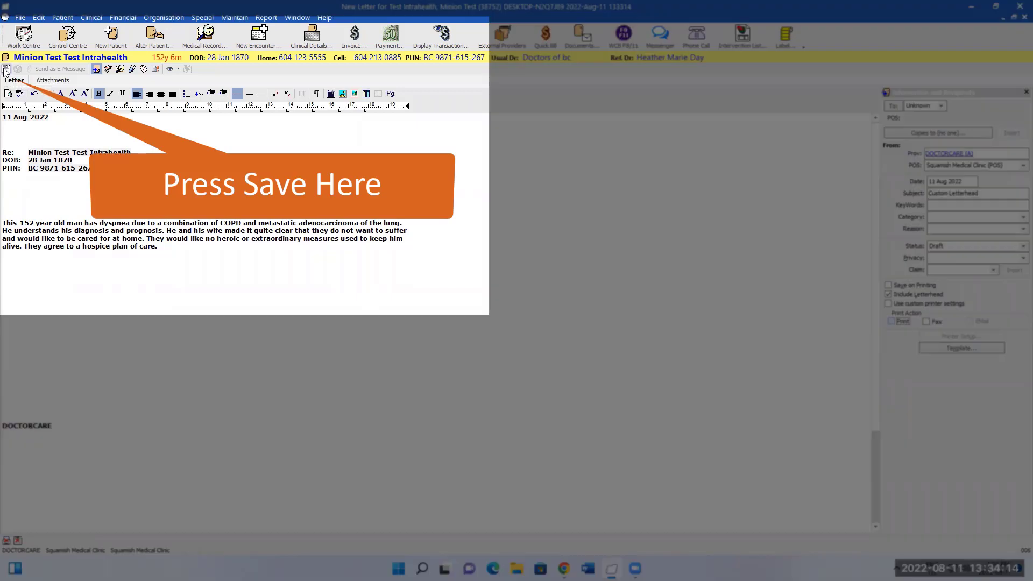
click(6, 69)
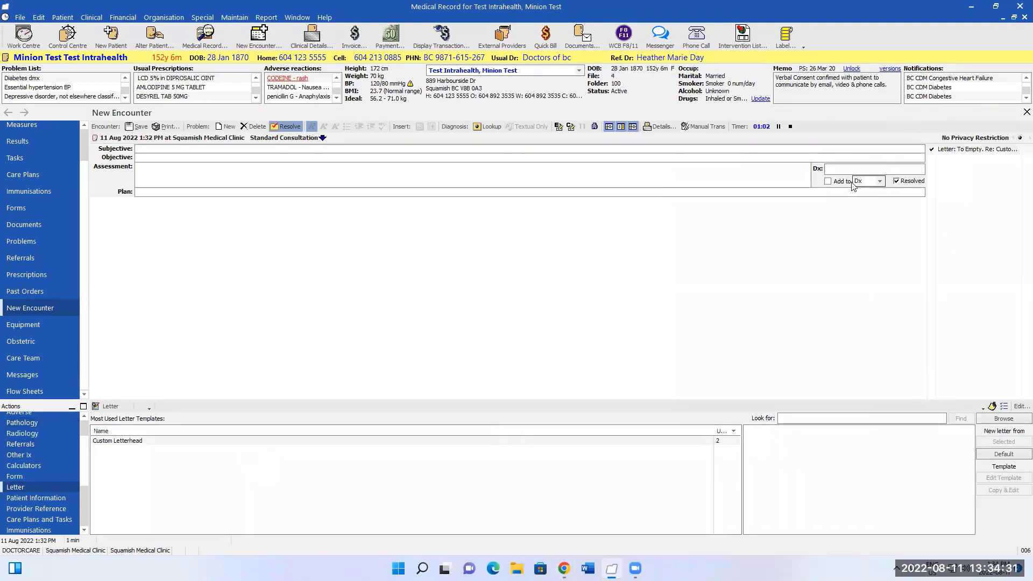
Record 'Depressive disorder, not elsewhere classified' as the diagnosis and add it to the problem list again.
text(3)
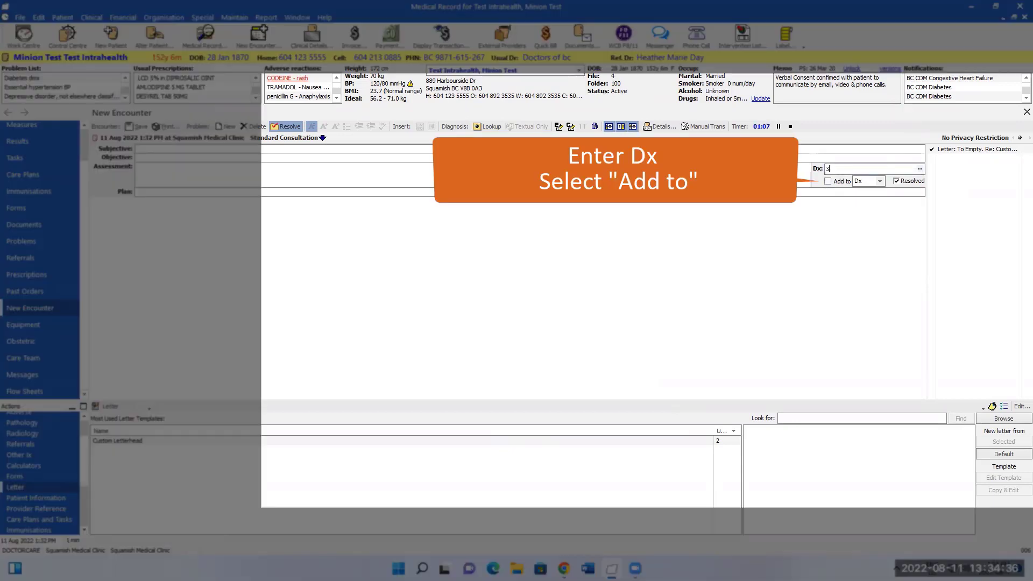
text(Depressive disorder, not elsewhere)
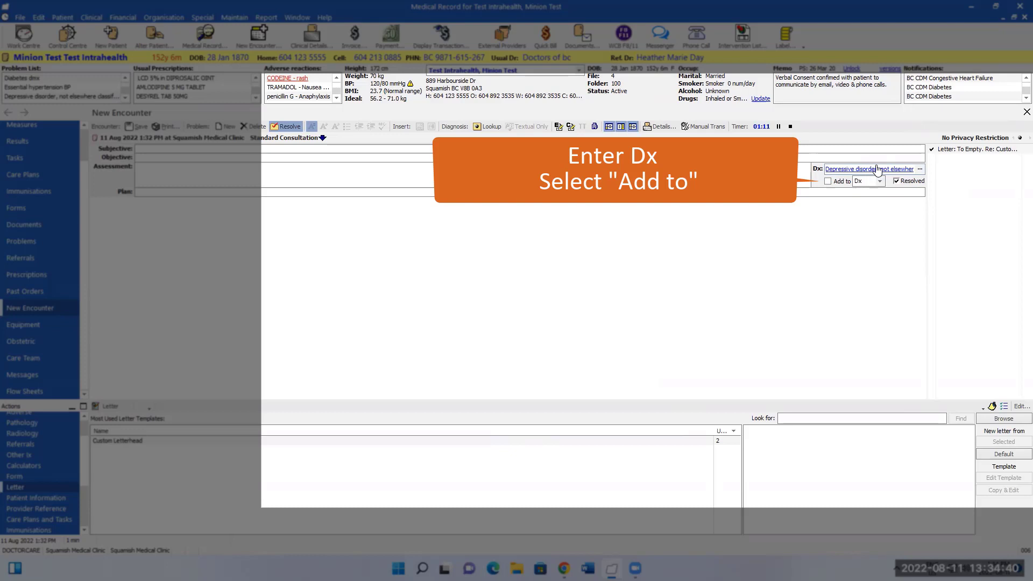
click(827, 181)
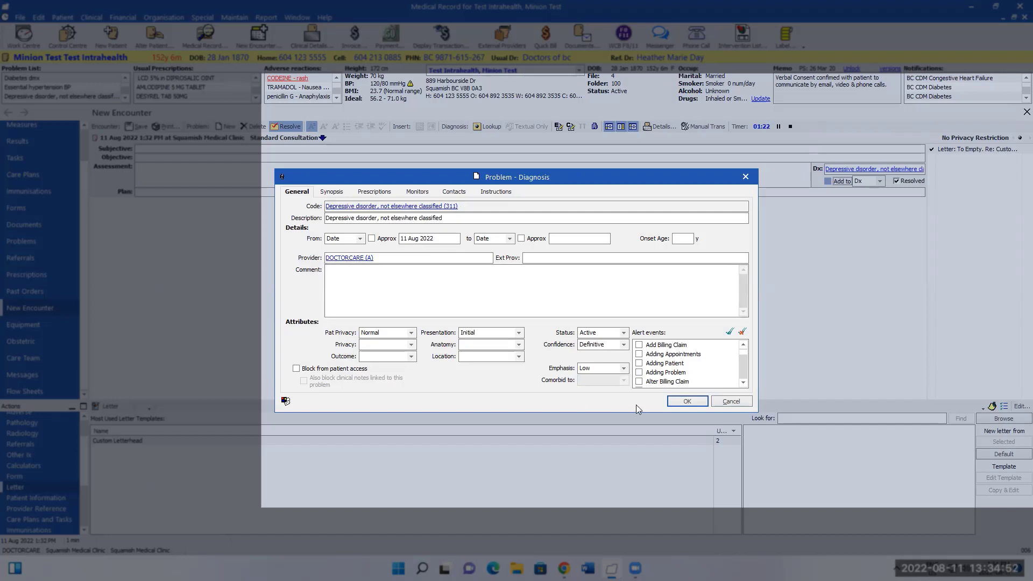
click(687, 400)
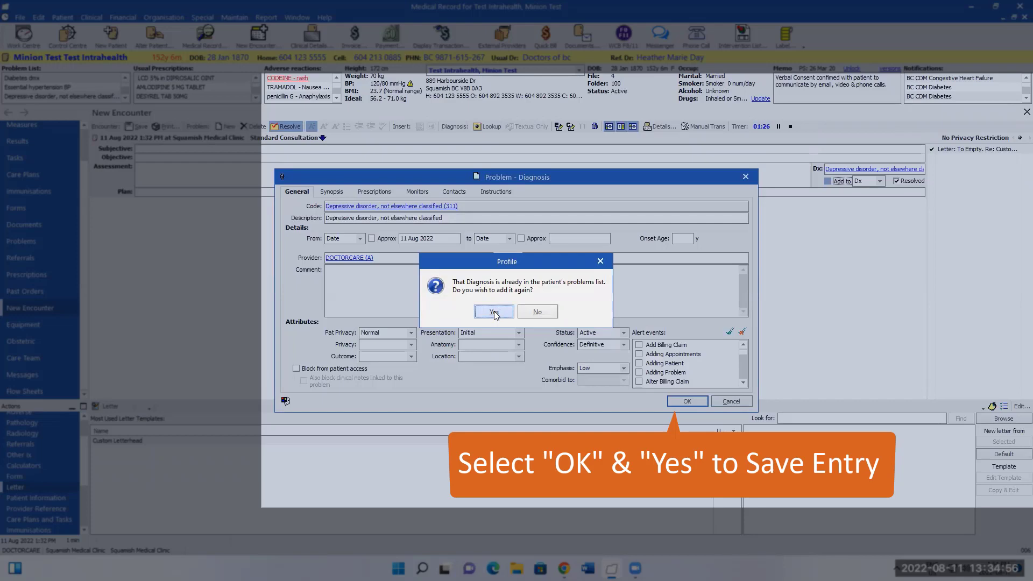
click(493, 312)
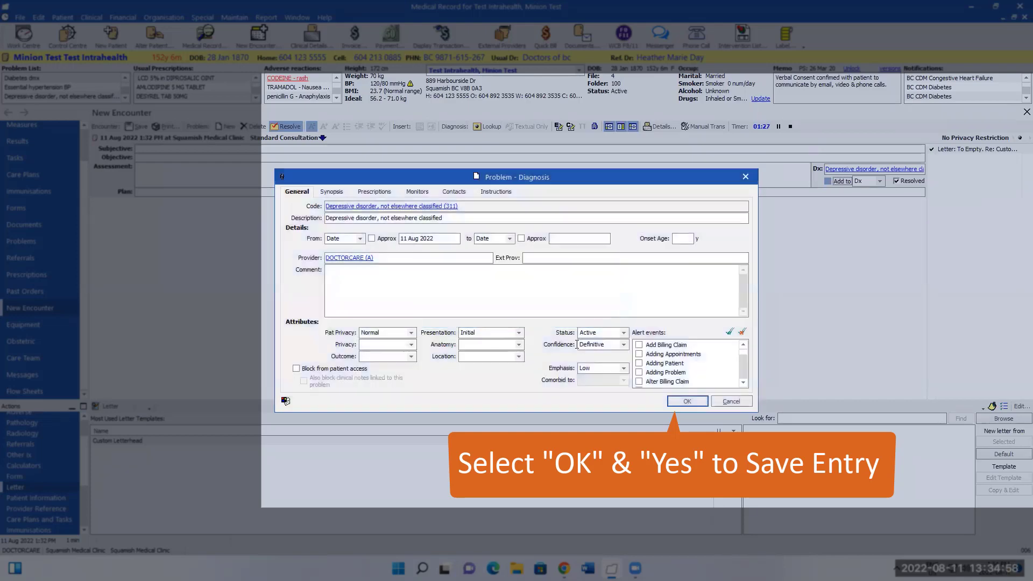
click(686, 402)
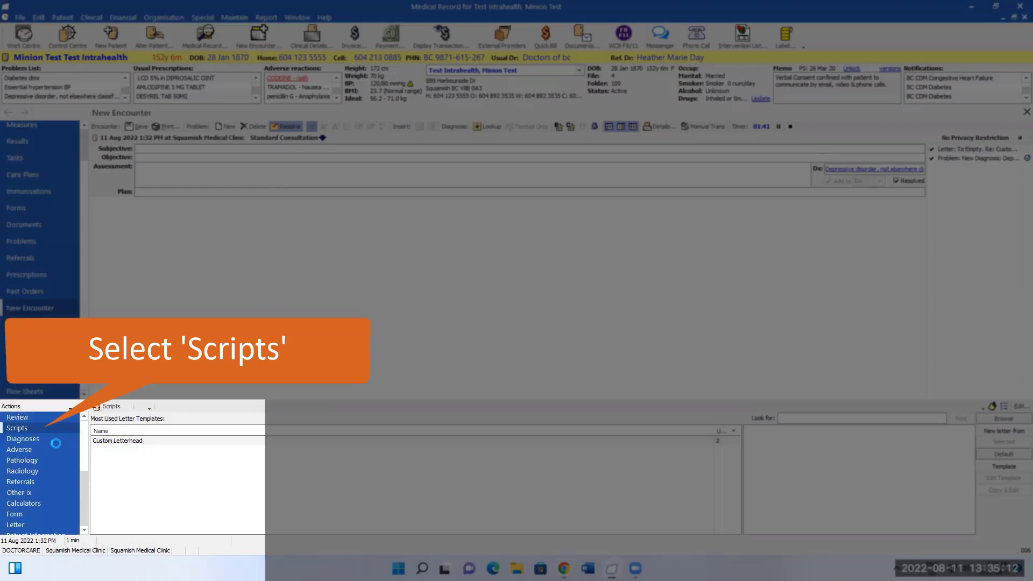
Prescribe Altace 10 mg capsules from the formulary and acknowledge the drug warnings.
click(17, 427)
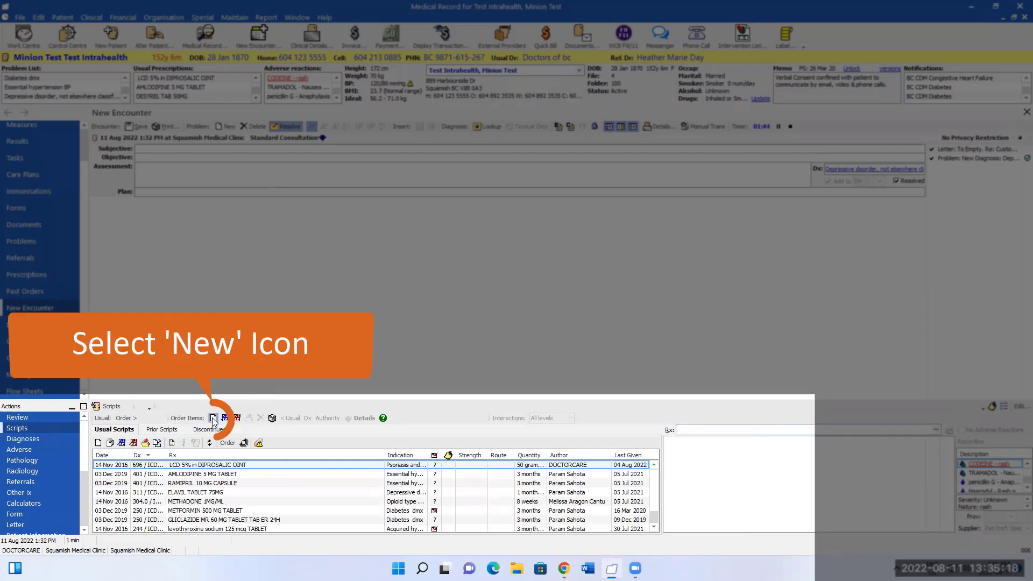
click(212, 418)
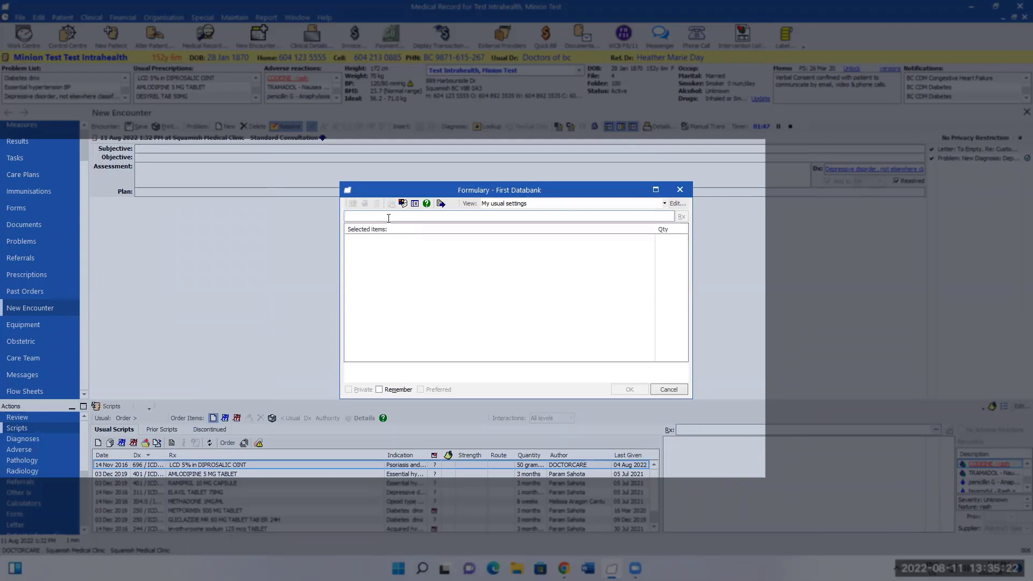
text(ral)
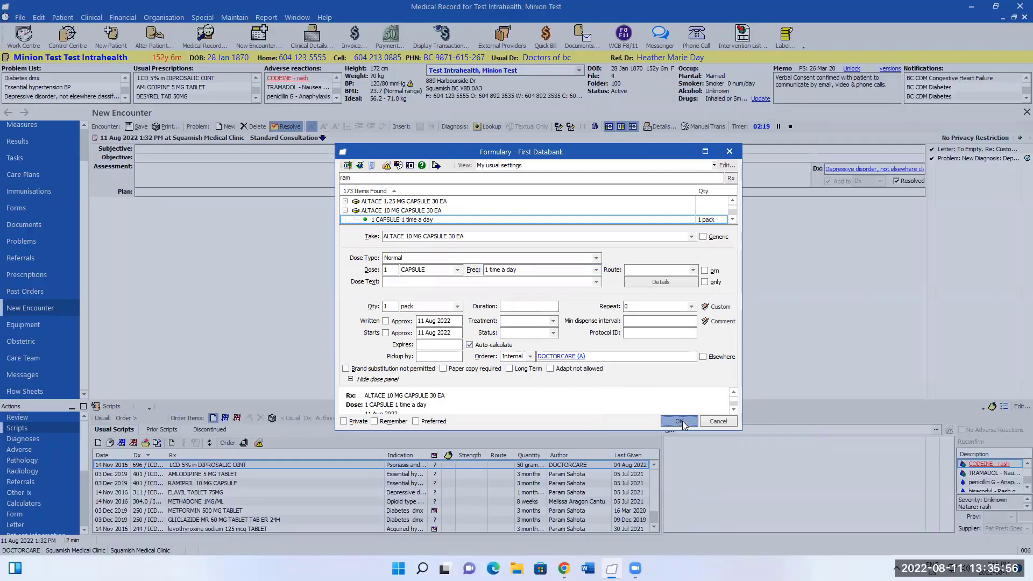
click(679, 421)
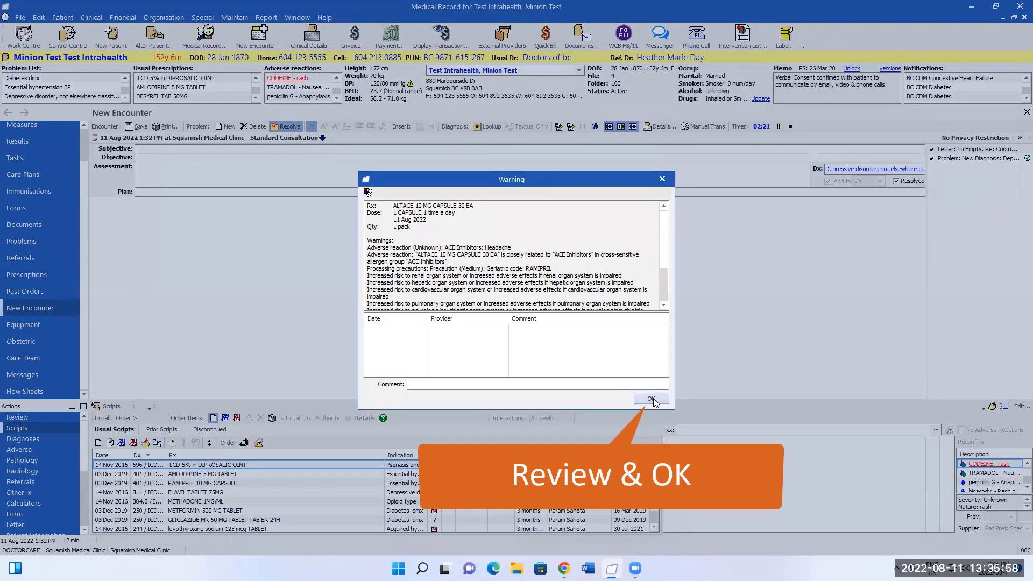
click(650, 398)
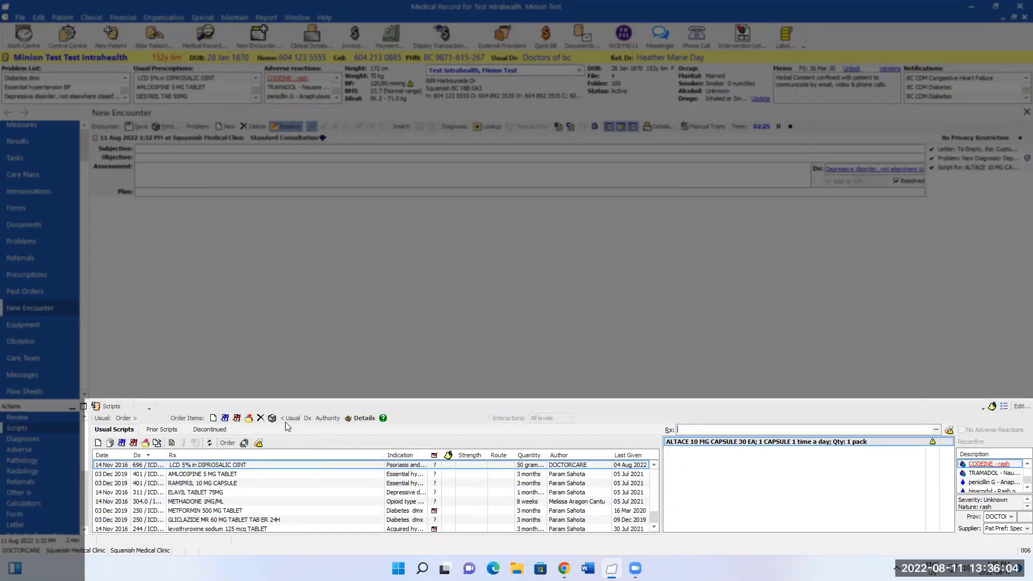
mouse_move(273, 417)
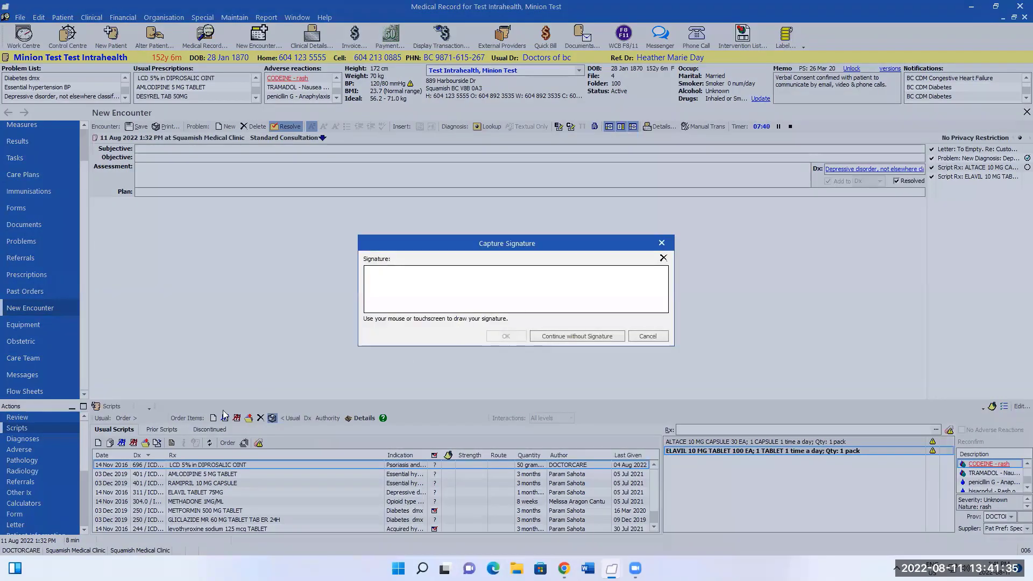
Sign the Altace and Elavil prescriptions with a hand-drawn signature.
drag(438, 289, 478, 289)
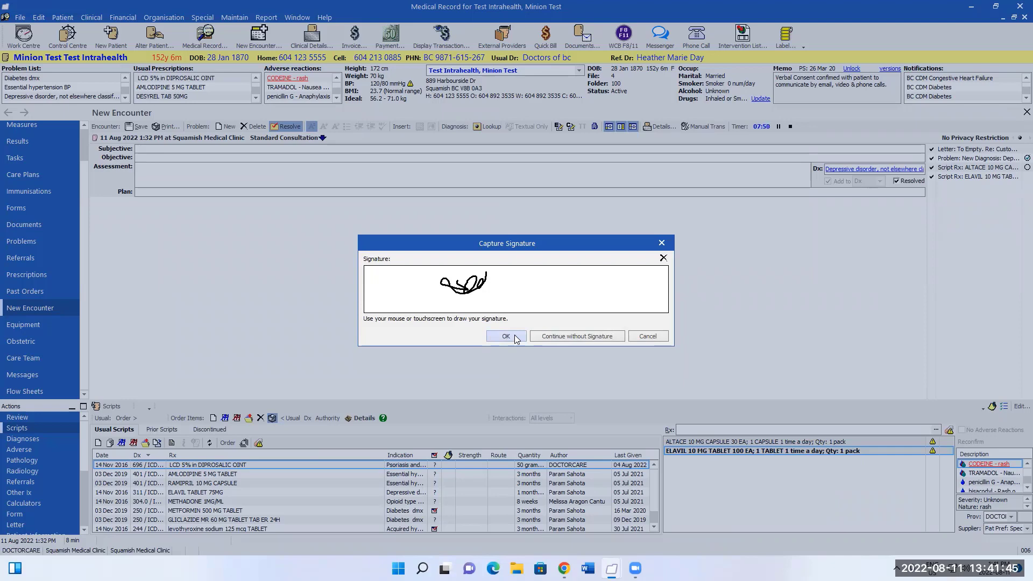
click(505, 336)
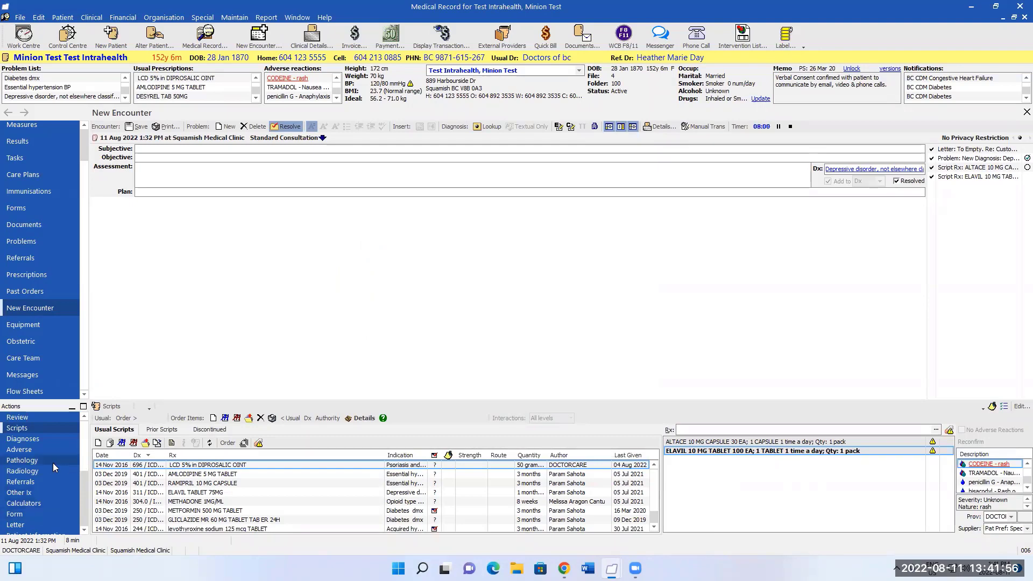
click(23, 459)
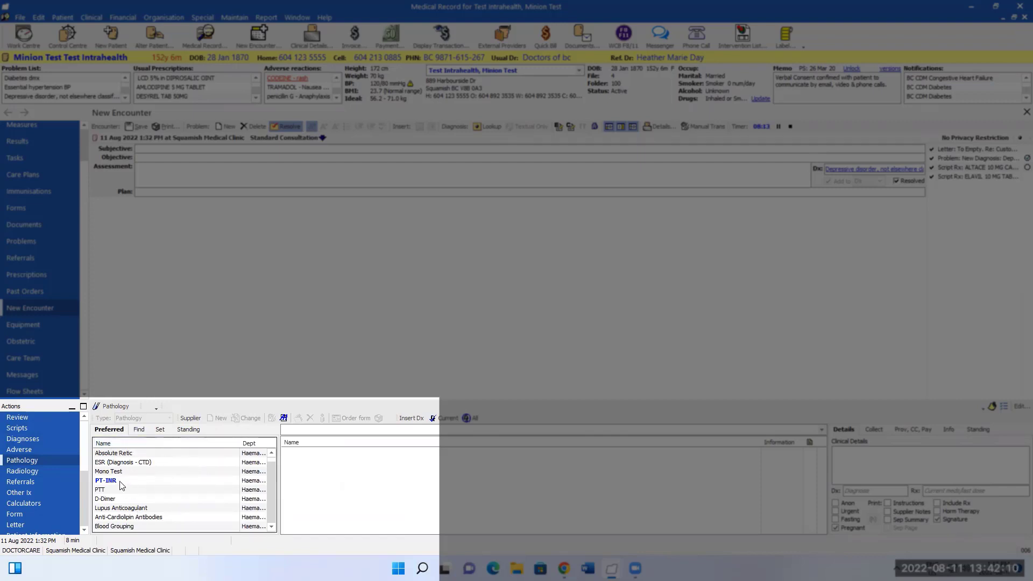
Order PT-INR and Hemoglobin A1c pathology tests and cancel printing of the order.
double_click(105, 480)
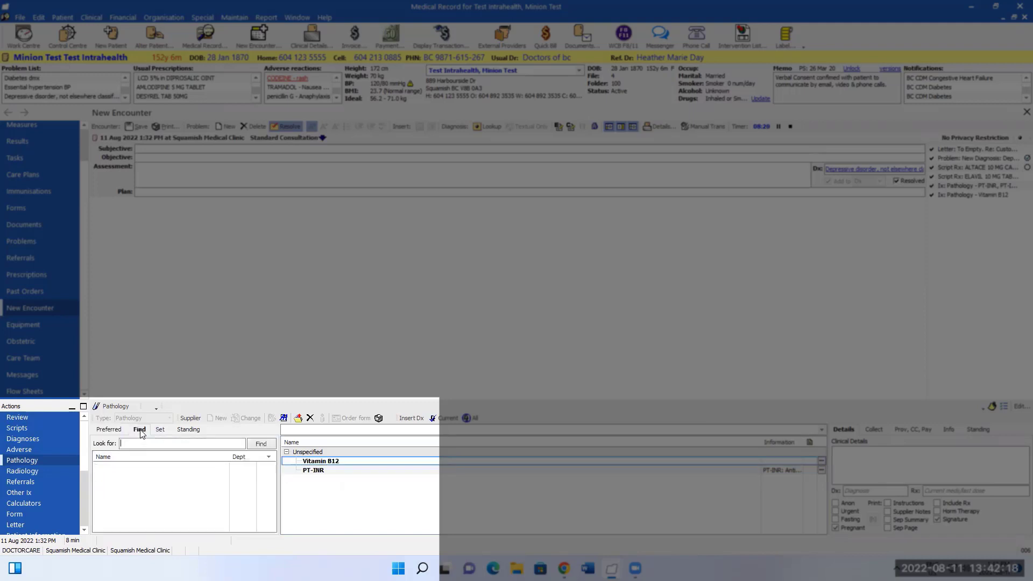
text(a1c)
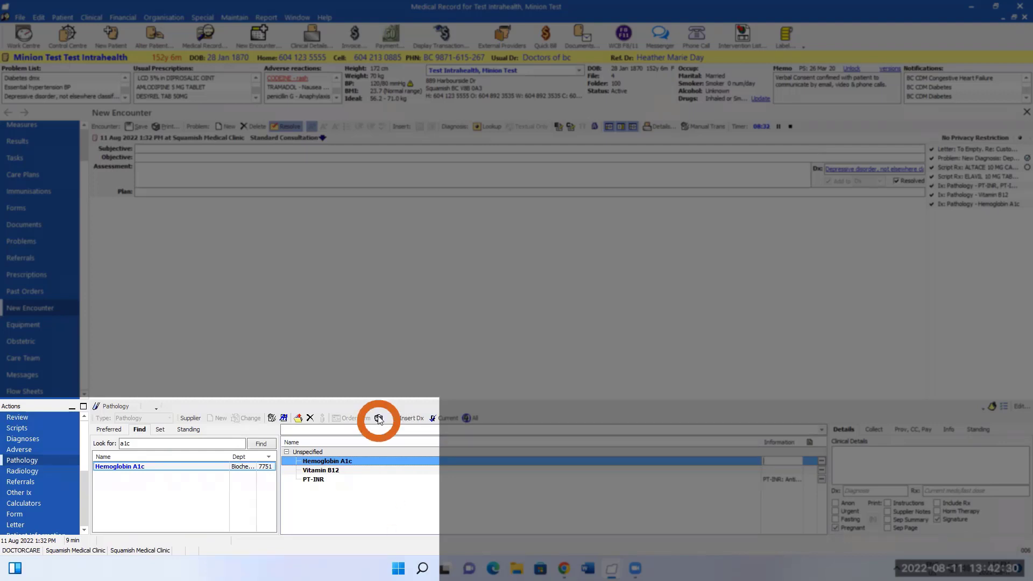
mouse_move(427, 494)
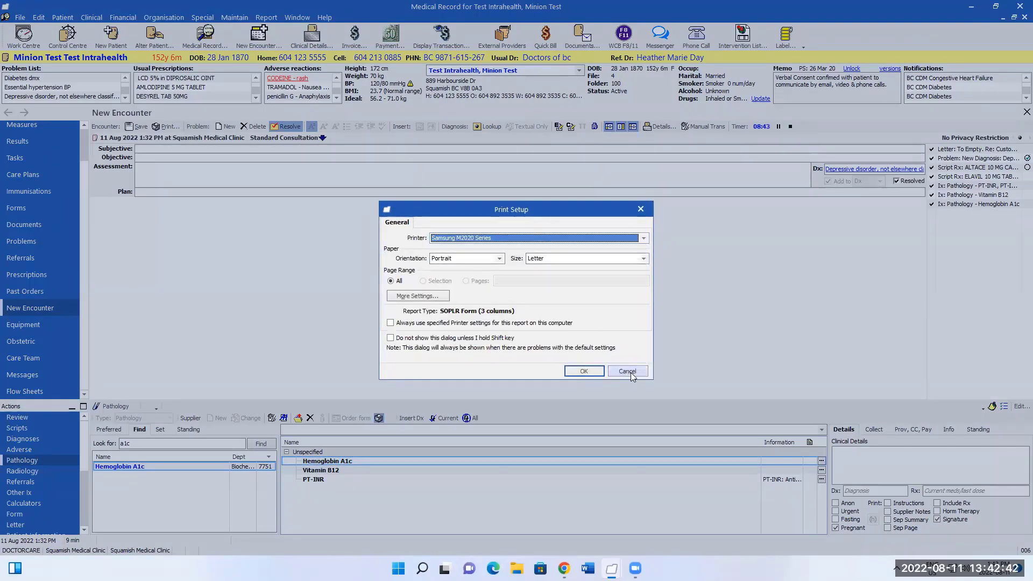
click(626, 371)
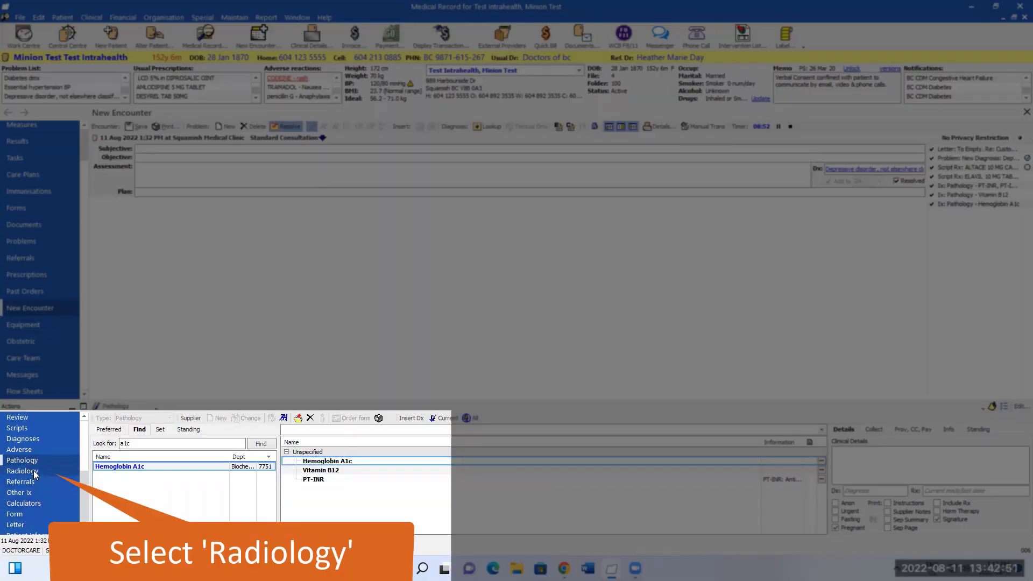
Start a radiology order on the Medical Imaging--Squamish Vancouver: BC requisition form.
click(23, 470)
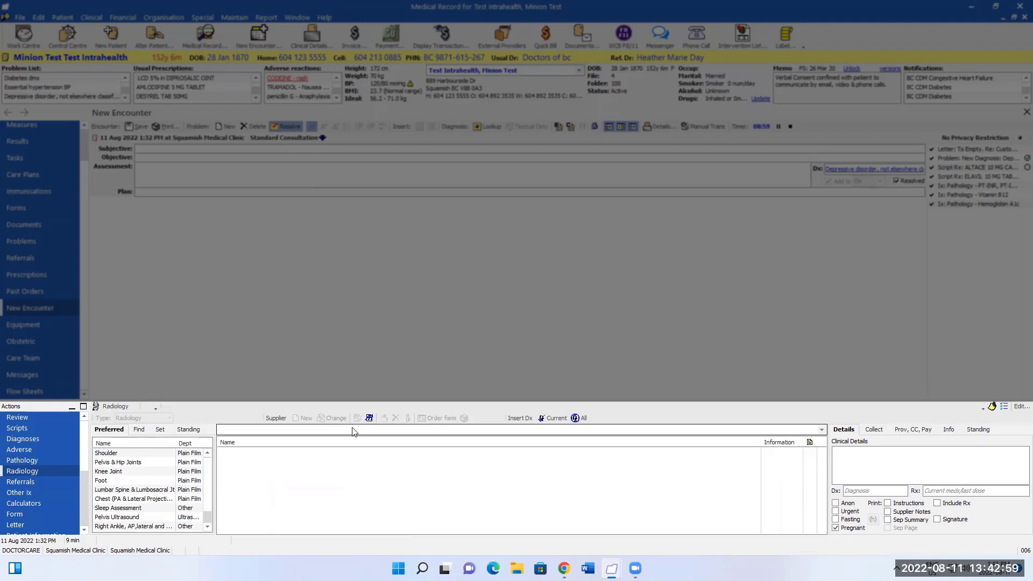
click(820, 429)
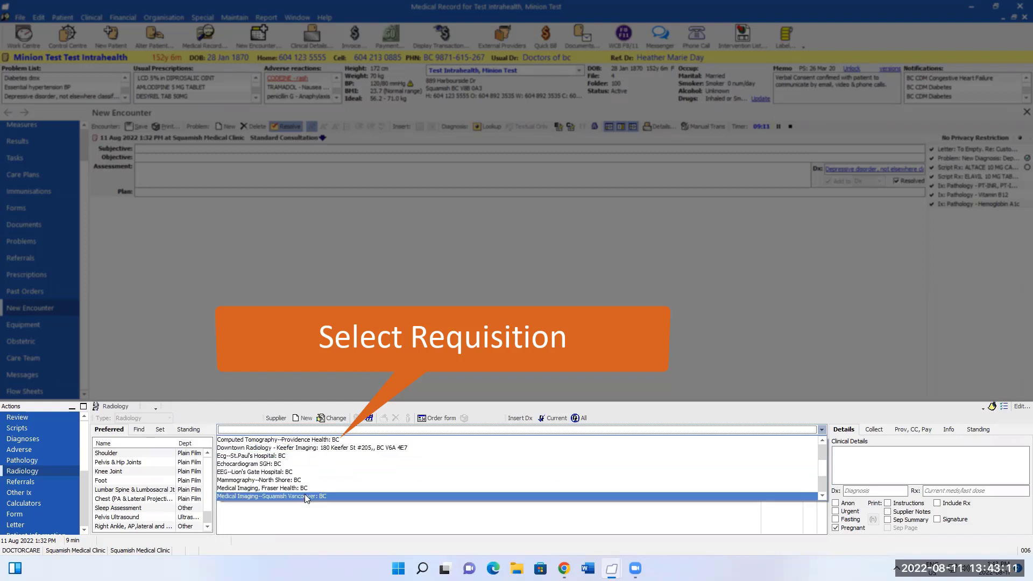
click(272, 496)
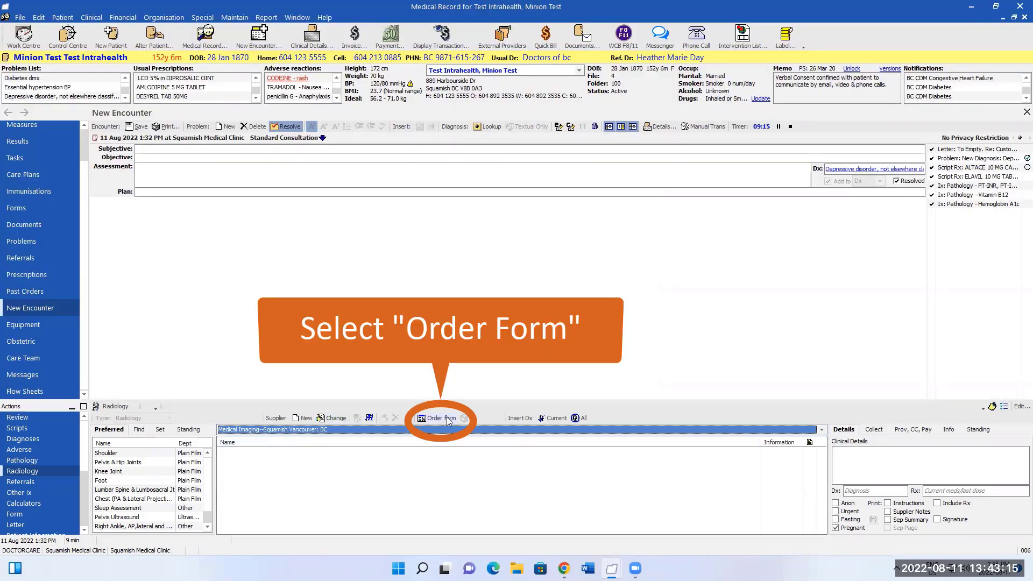
click(438, 417)
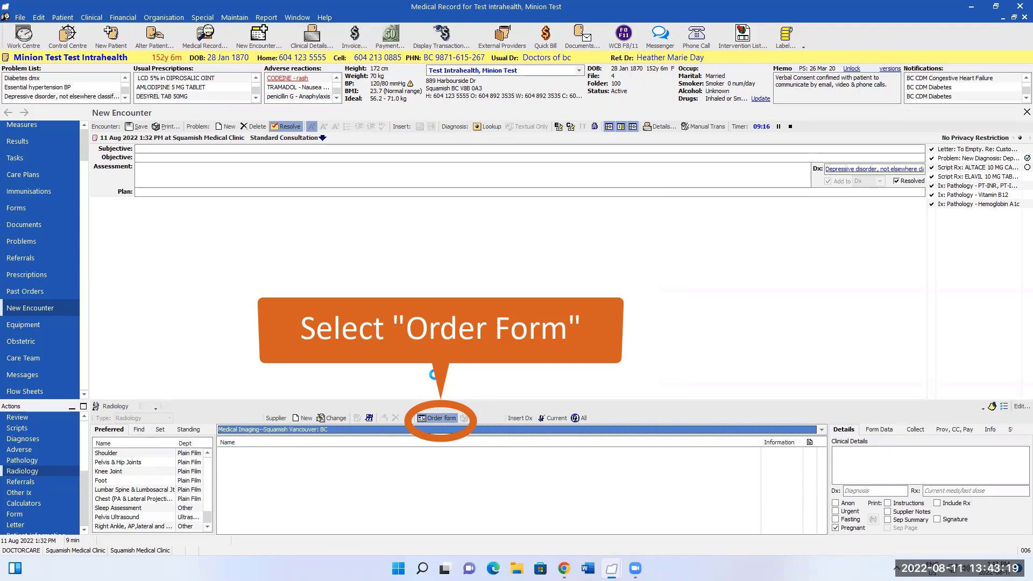
click(437, 418)
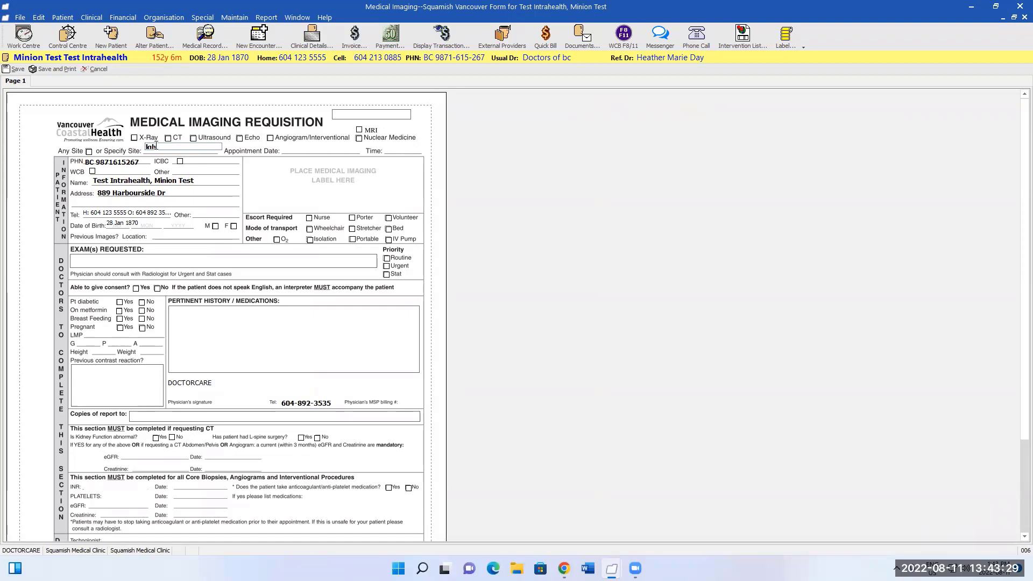
Complete the requisition as a CT of the head with pain history and save it.
click(168, 137)
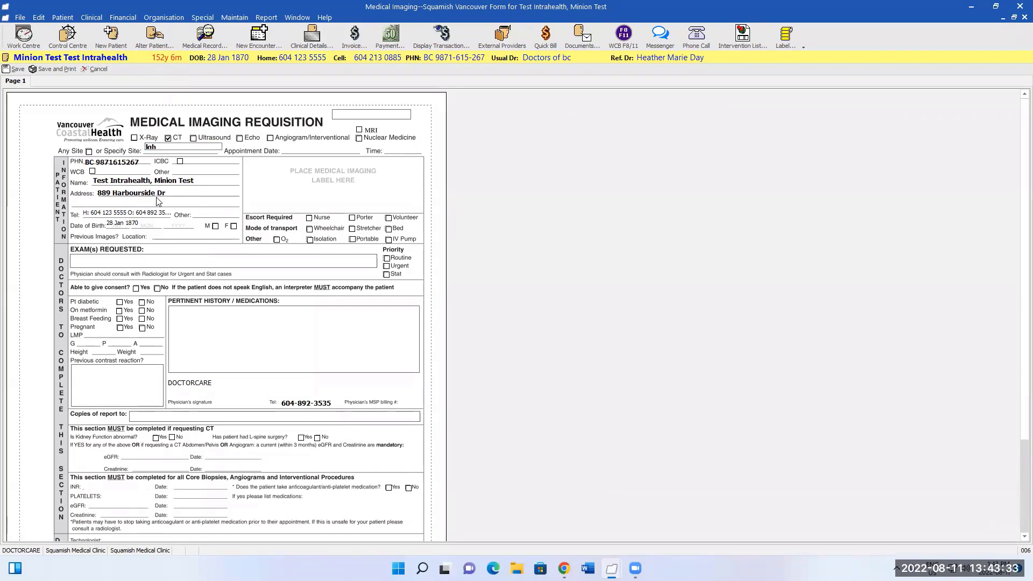
text(head)
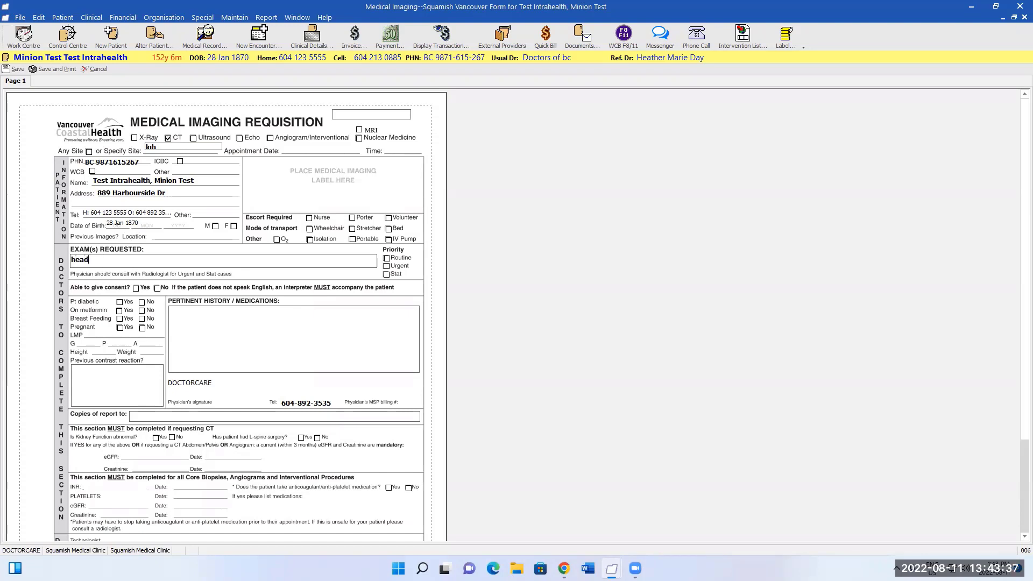
text(pai)
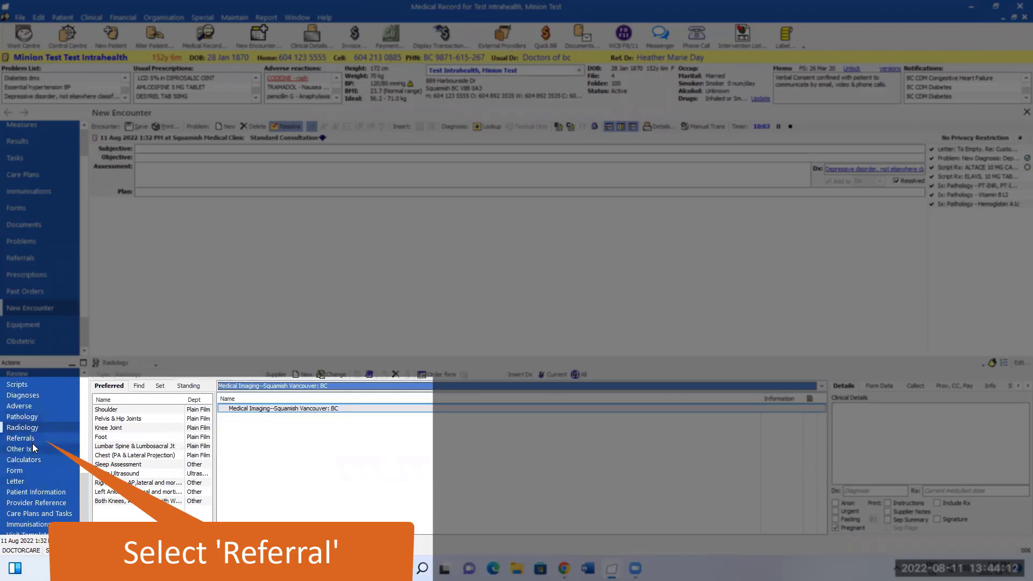
click(23, 438)
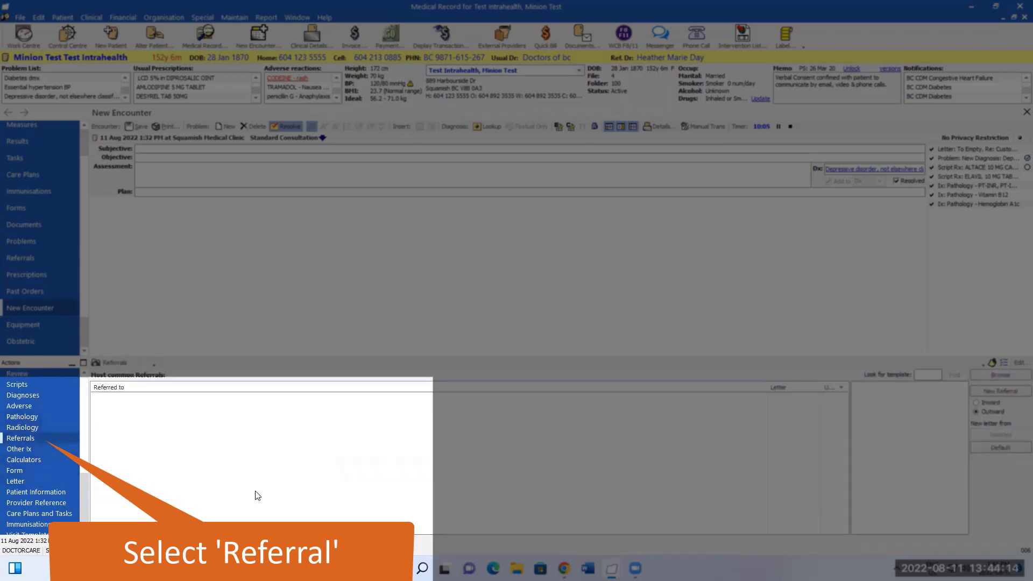
Start a new outward referral for the test patient.
click(21, 438)
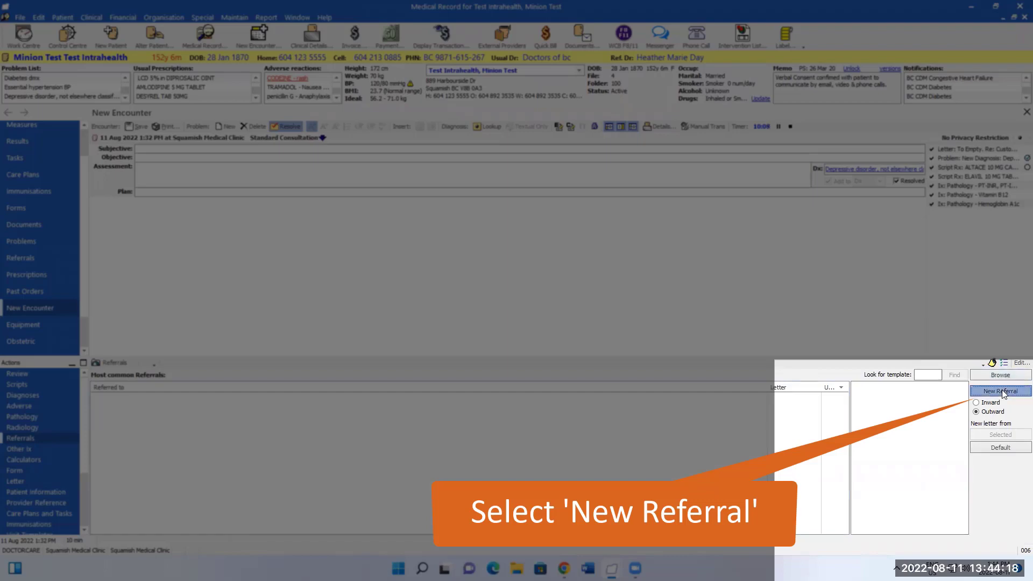
click(1000, 390)
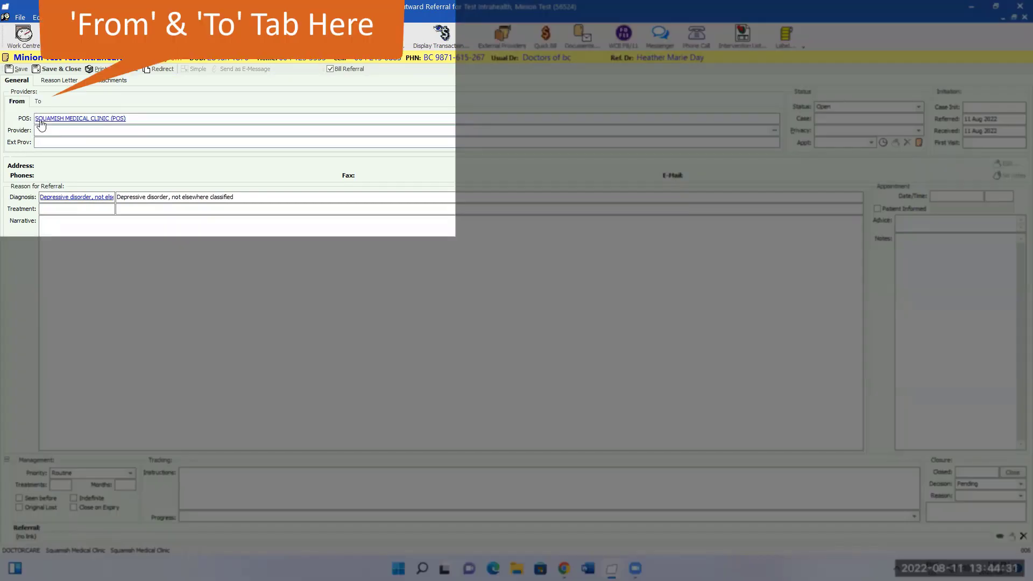
Set the referral's external provider to the See Tracking: BC placeholder.
text(A)
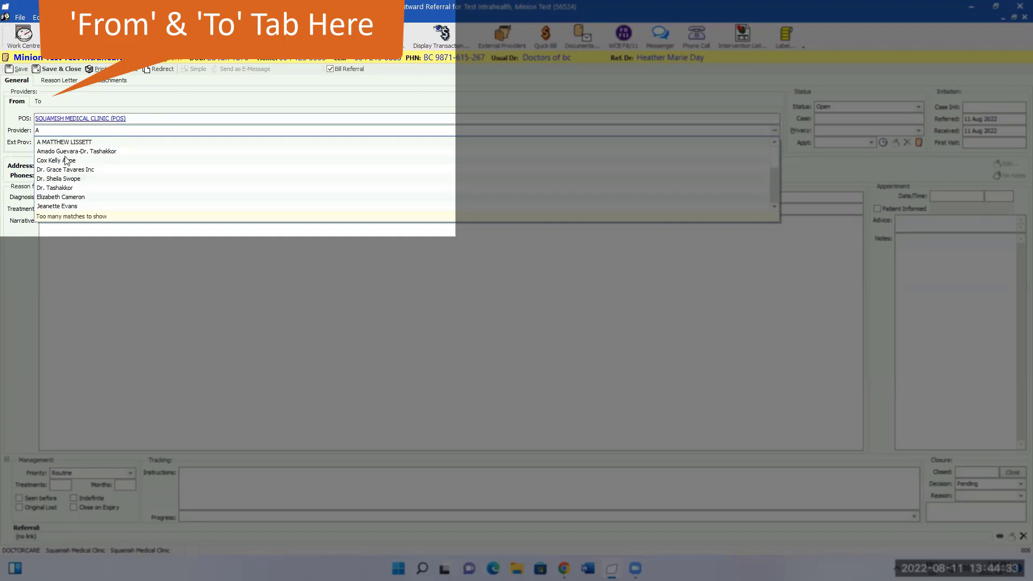
scroll(down, 3)
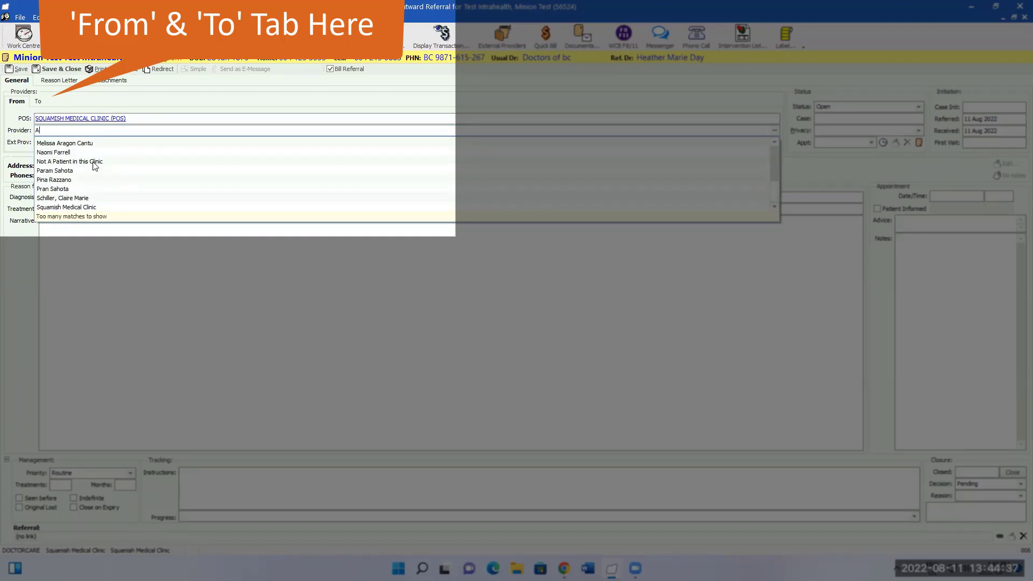
click(37, 101)
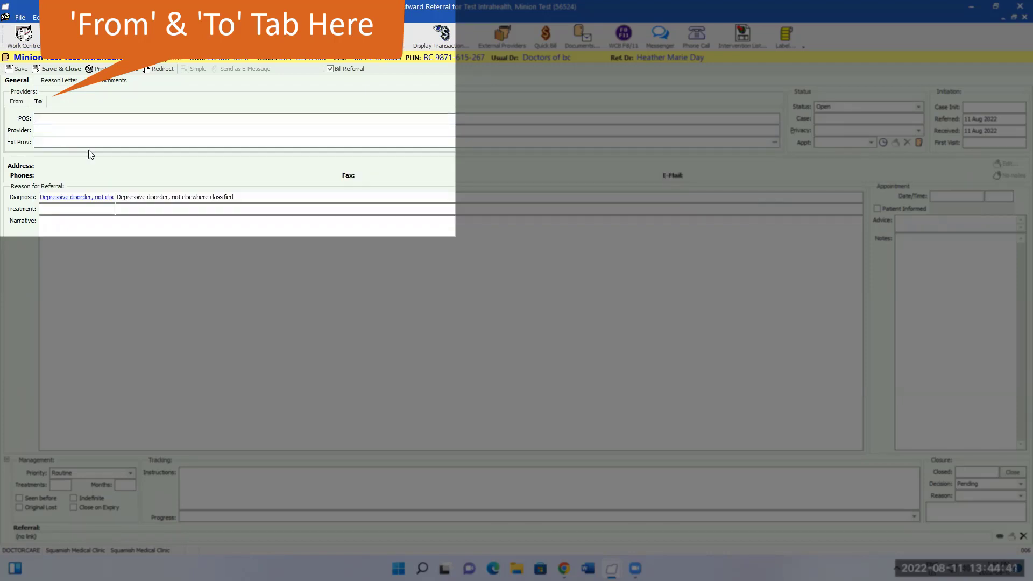
text(smith)
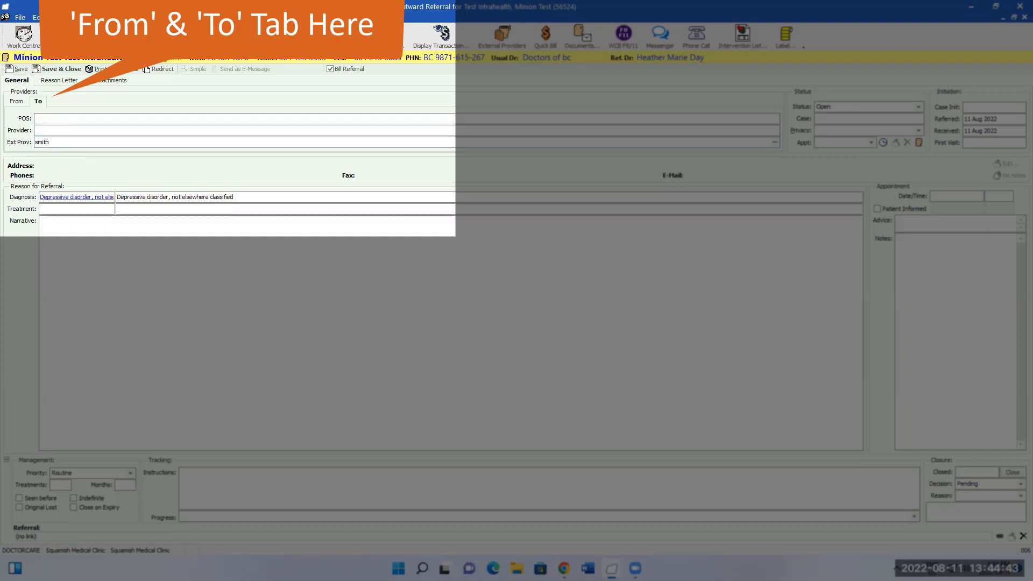
click(244, 142)
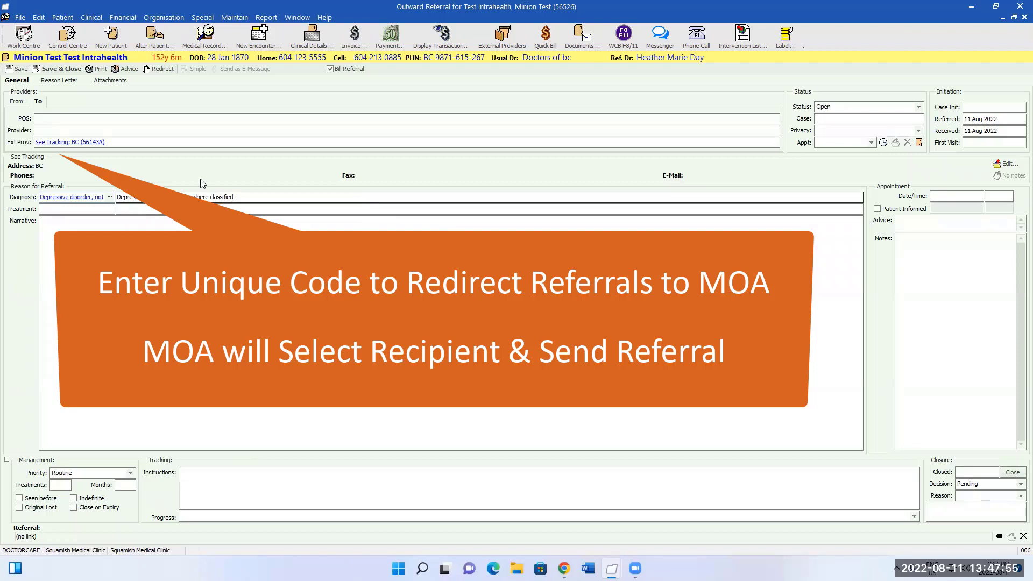
mouse_move(852, 166)
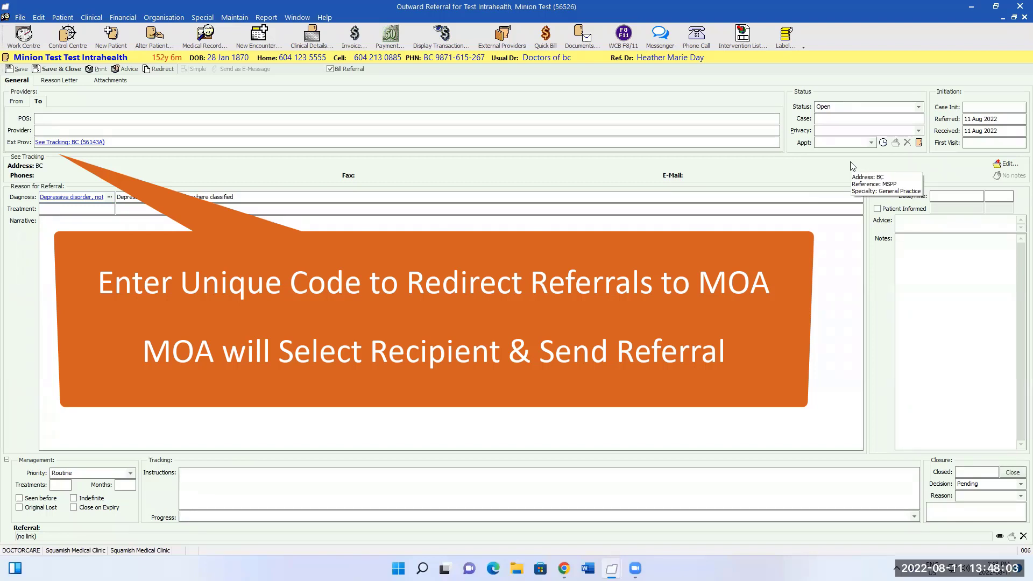
mouse_move(705, 218)
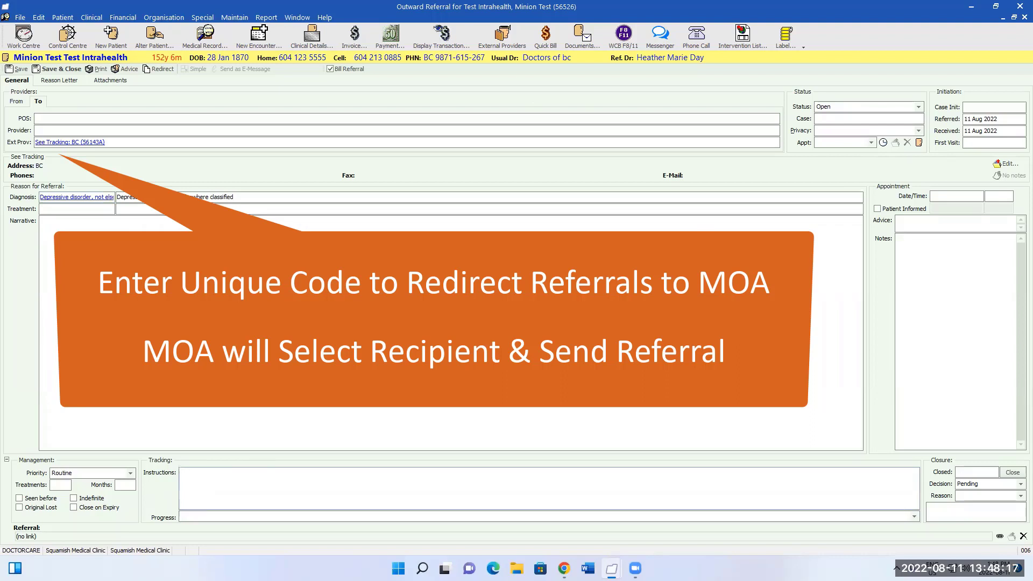
Enter the tracking instruction 'pls sent thsi referral to gas' for the Depressive disorder referral.
text(psl.ga)
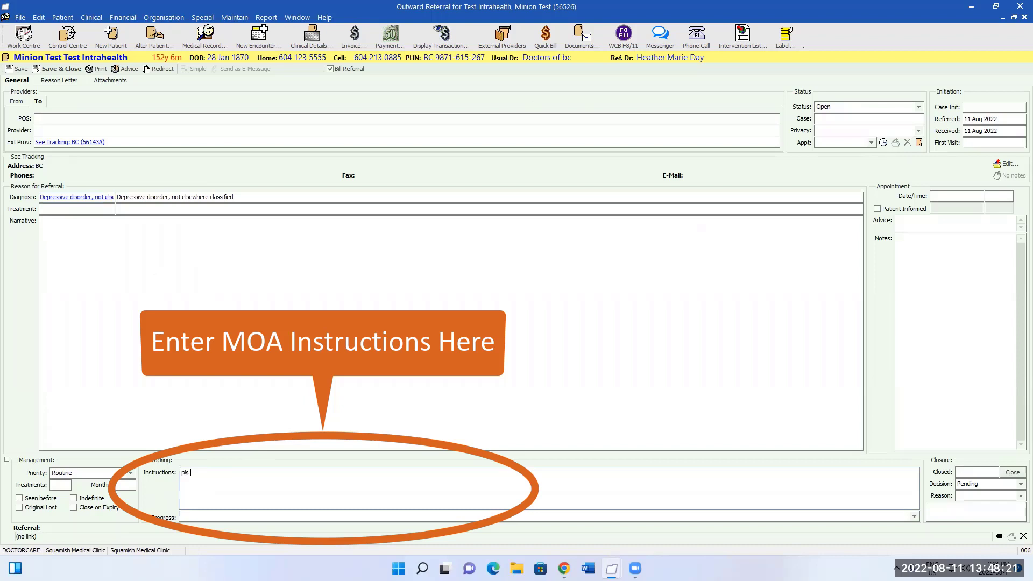
text(sent thsi)
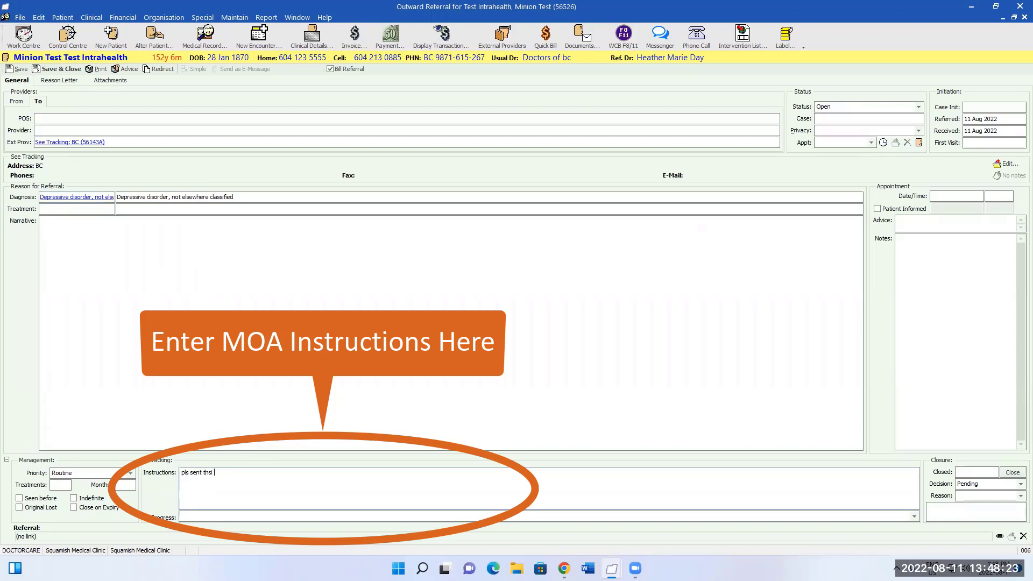
text(referral to)
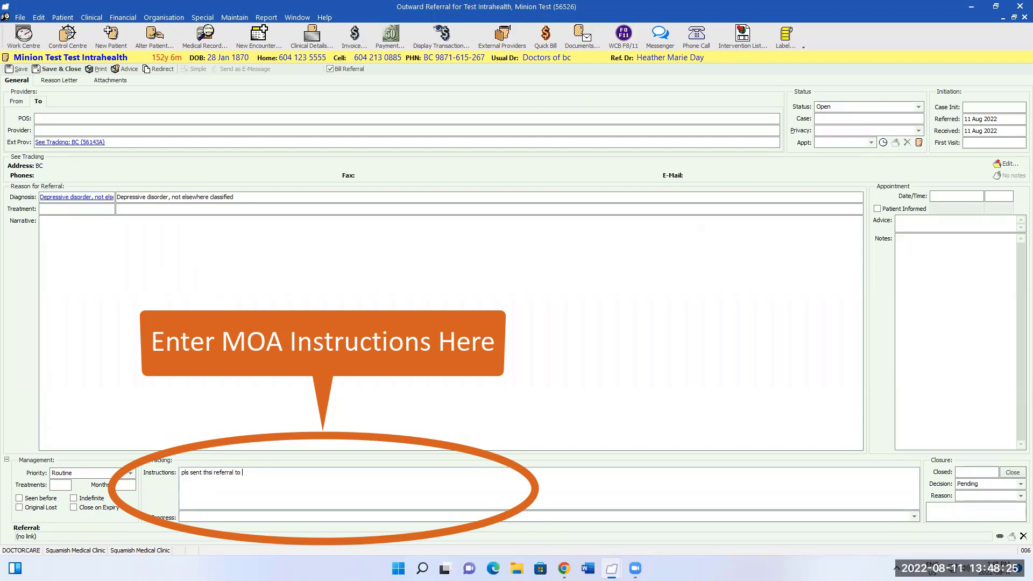
text(gas)
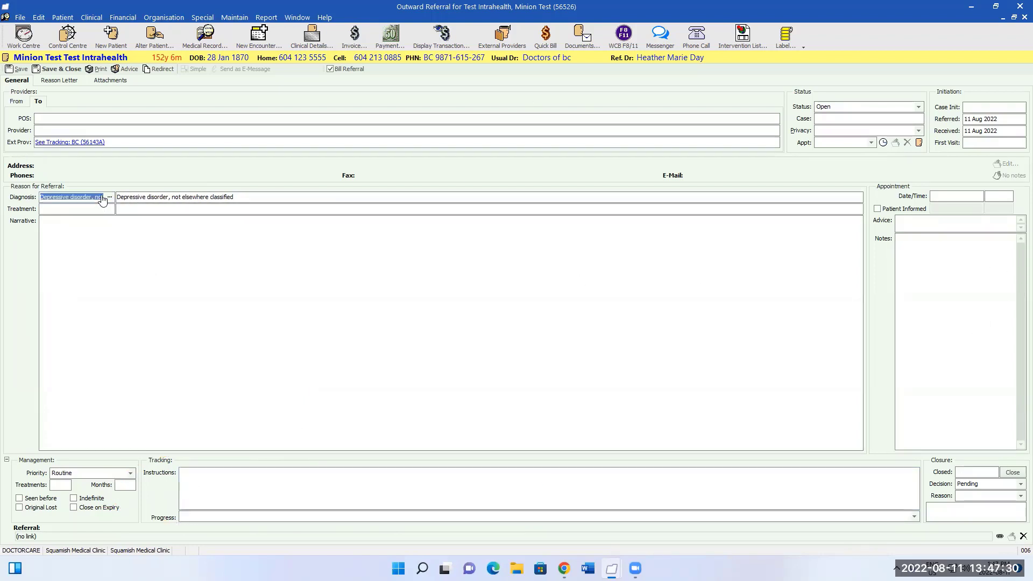
text(311)
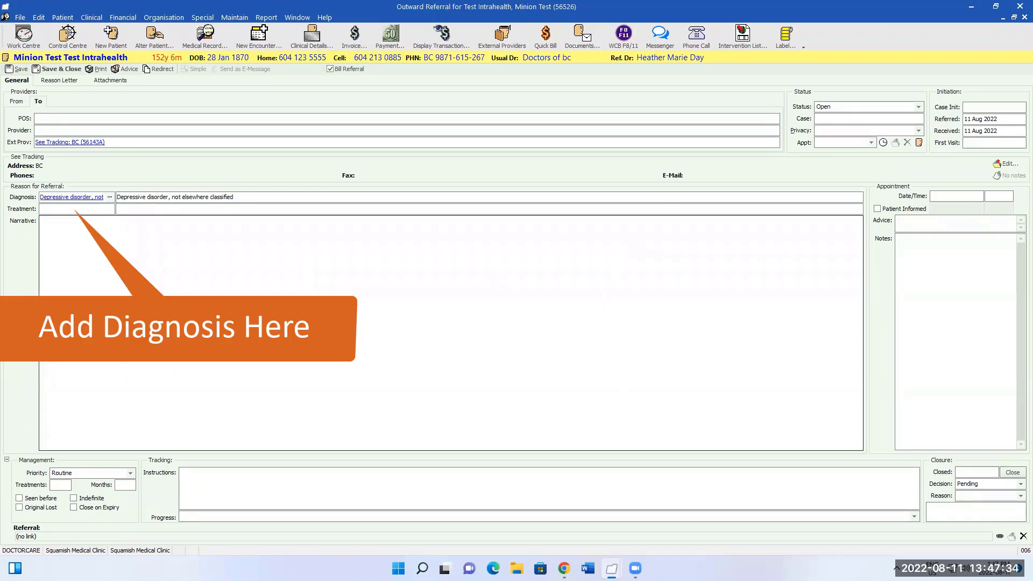
text(pls sent thsi referral to gas)
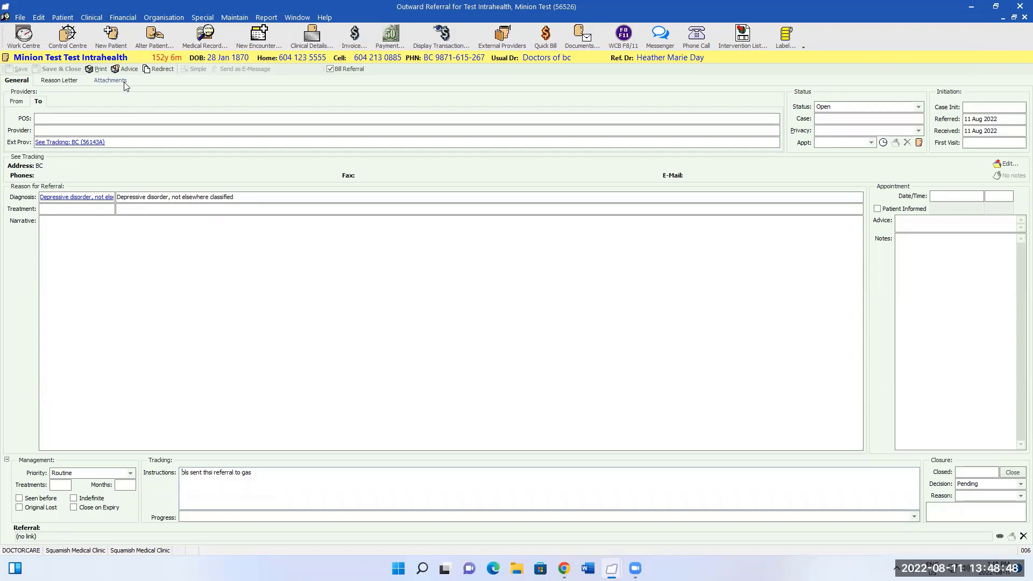
mouse_move(121, 86)
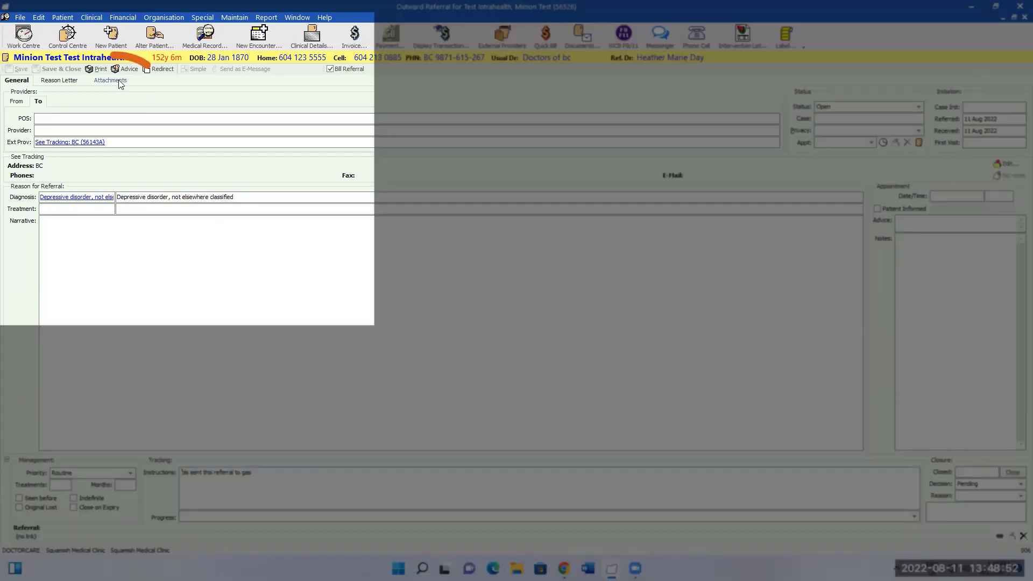
List the attachable items, expand Radiology and leave Administrative items unticked.
click(109, 80)
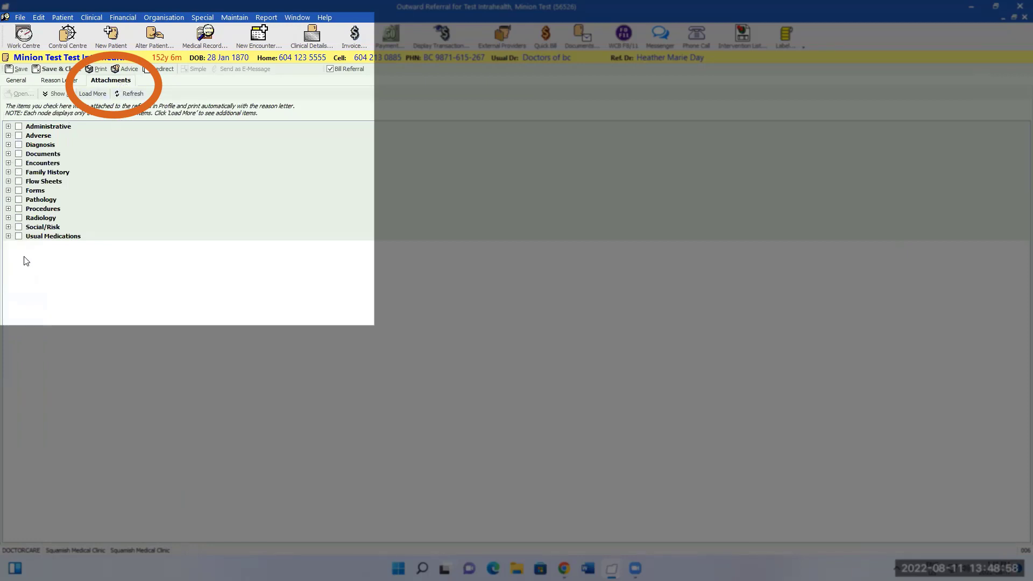
click(19, 236)
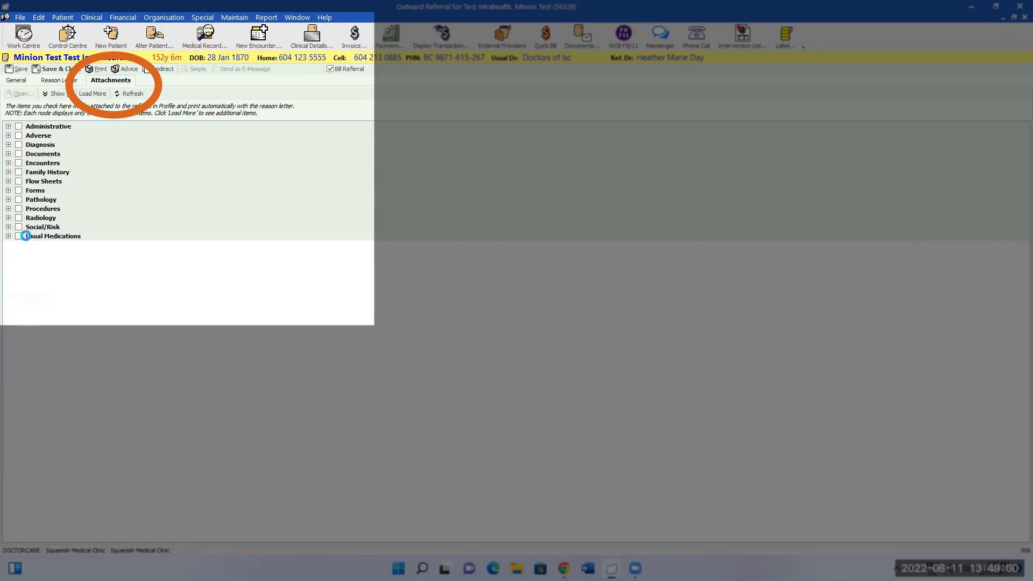
click(6, 218)
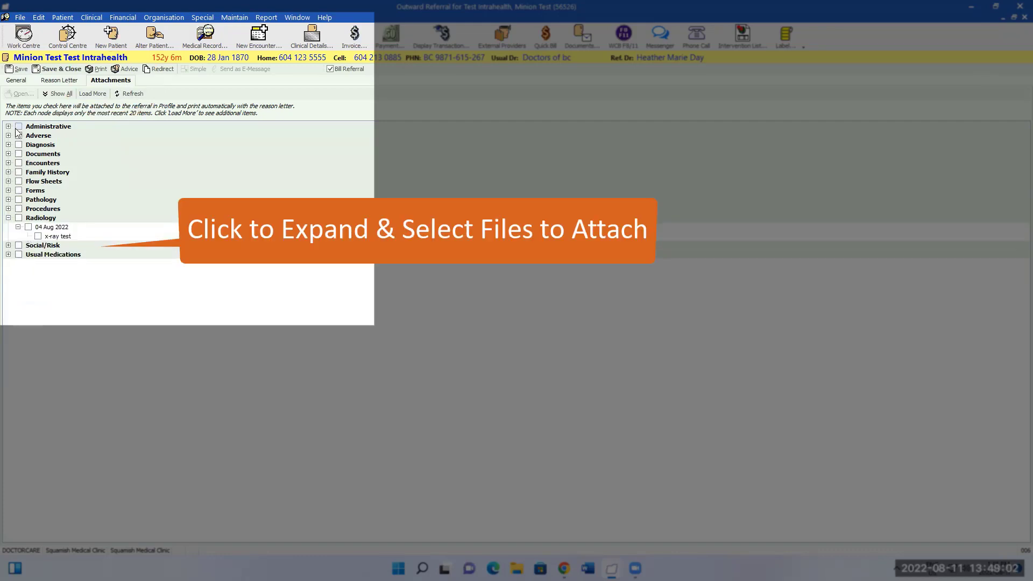
click(8, 126)
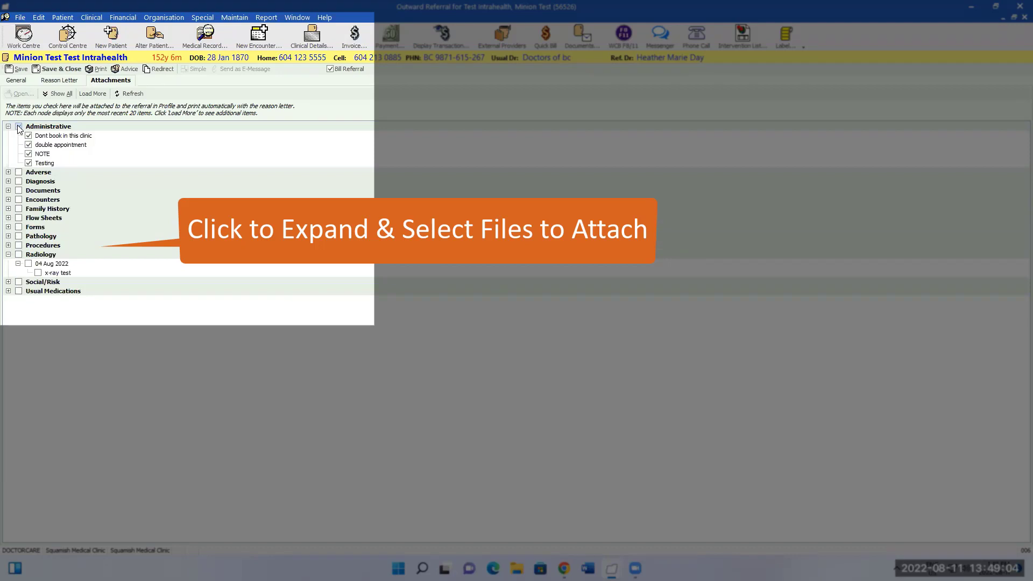
click(19, 126)
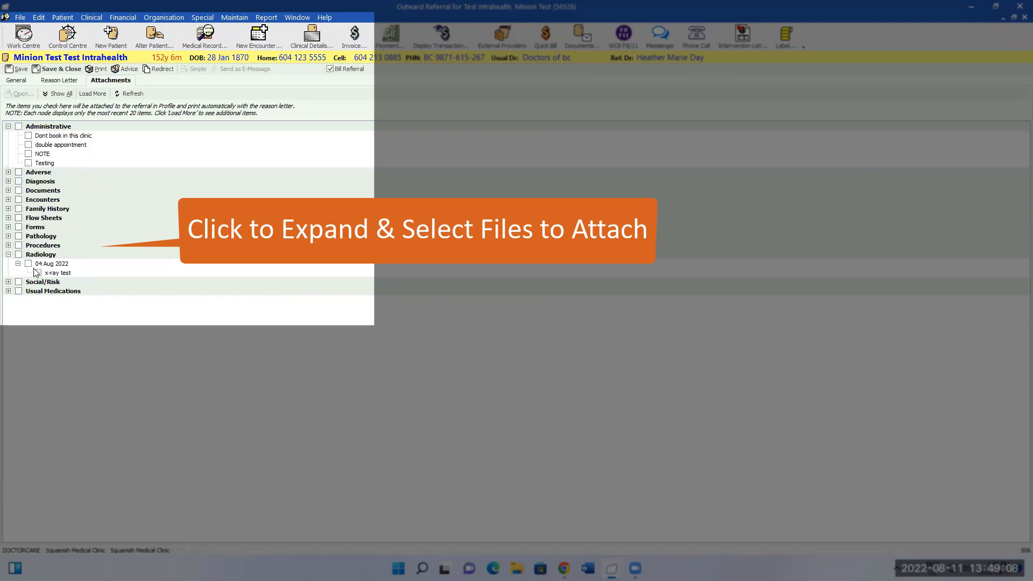
Attach the 04 Aug 2022 x-ray test and expand the Pathology results for choosing.
click(28, 263)
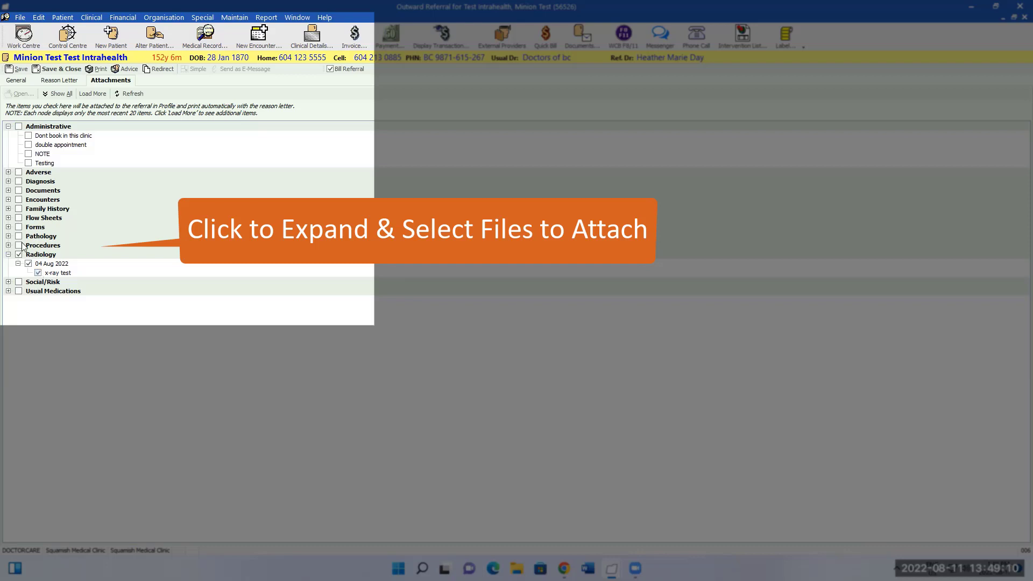
click(8, 236)
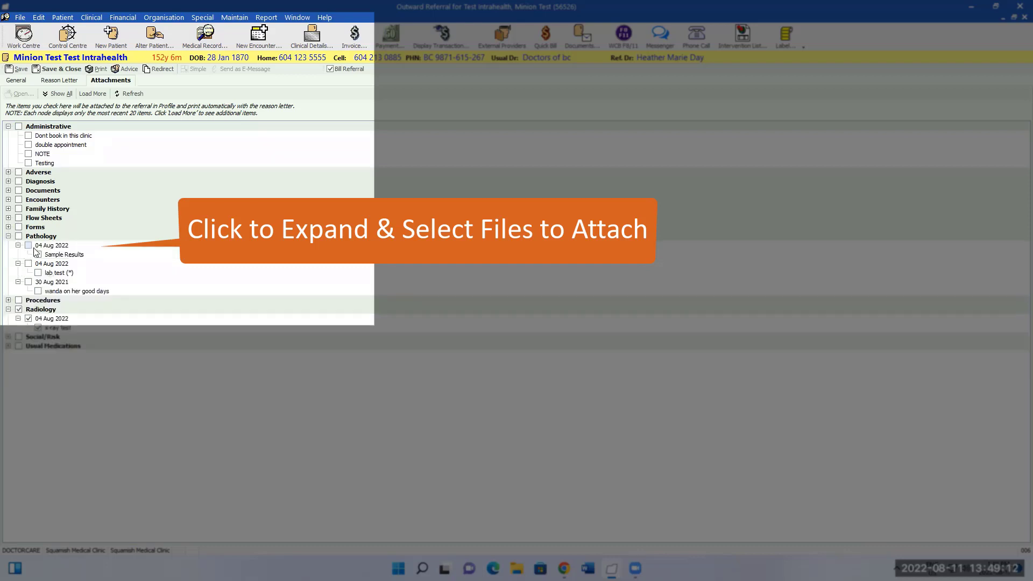
click(28, 245)
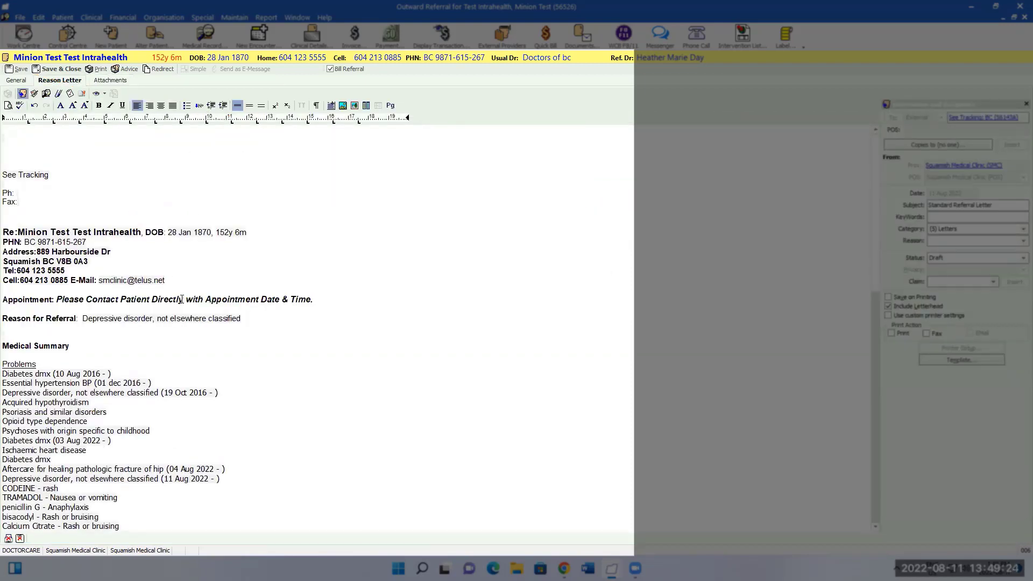
Review the reason letter, set it to be sent by Fax and save it before faxing.
scroll(down, 3)
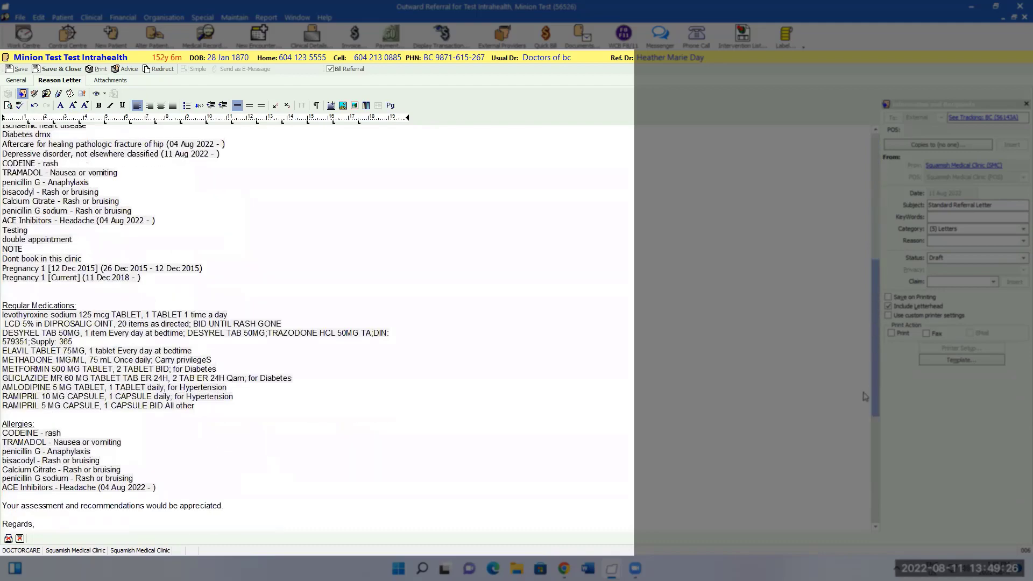
scroll(down, 3)
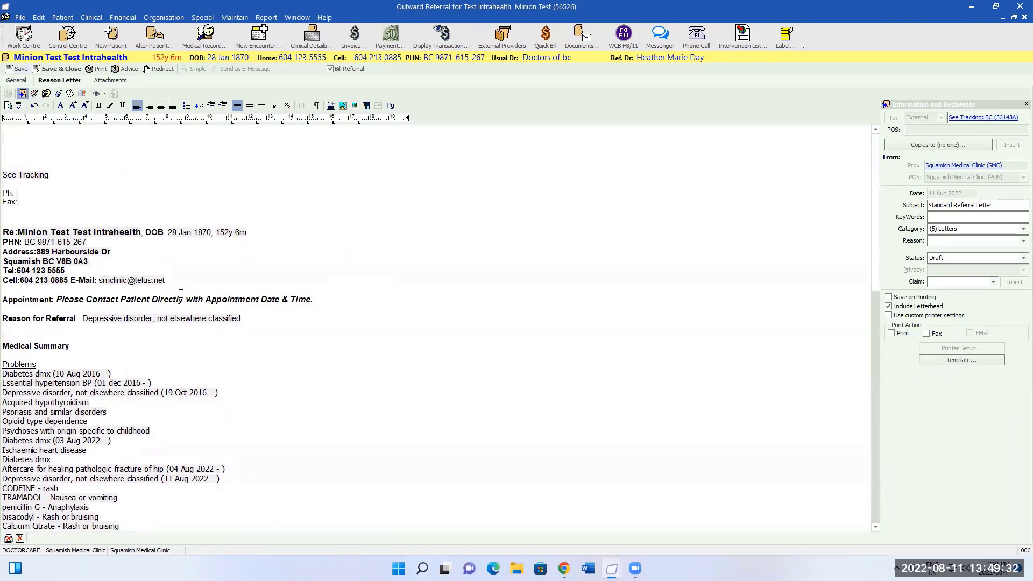
click(926, 333)
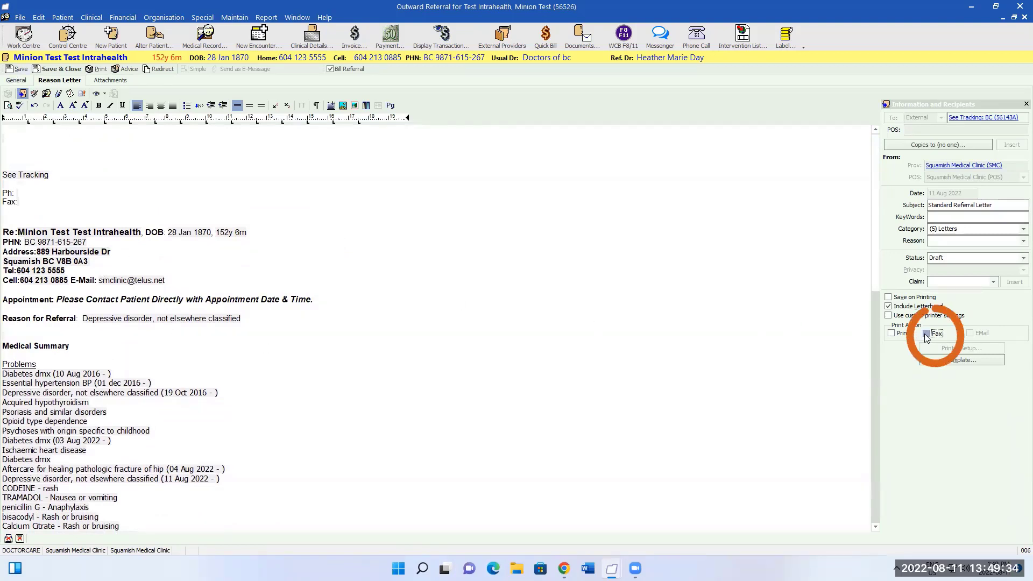
click(925, 334)
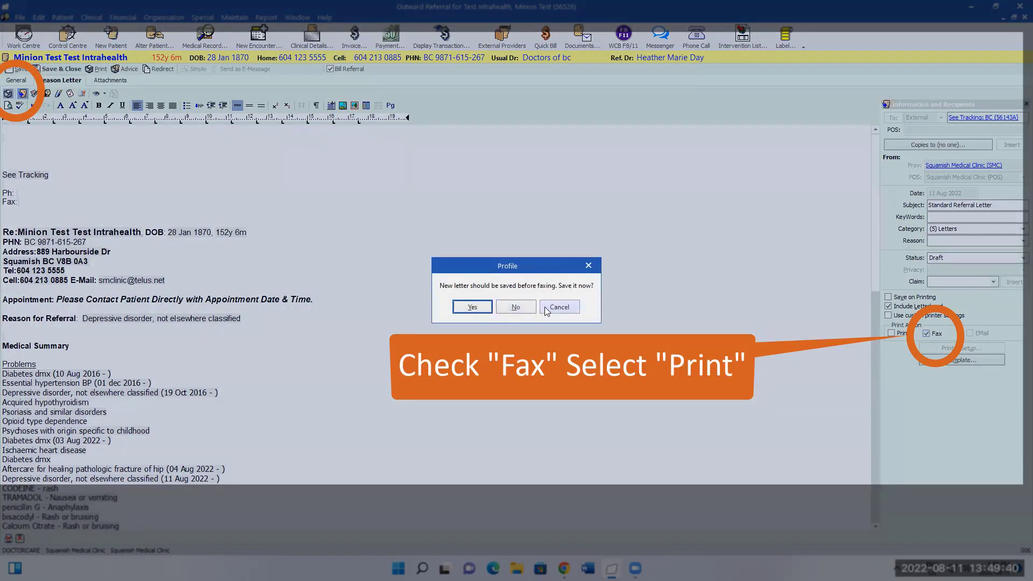
mouse_move(472, 306)
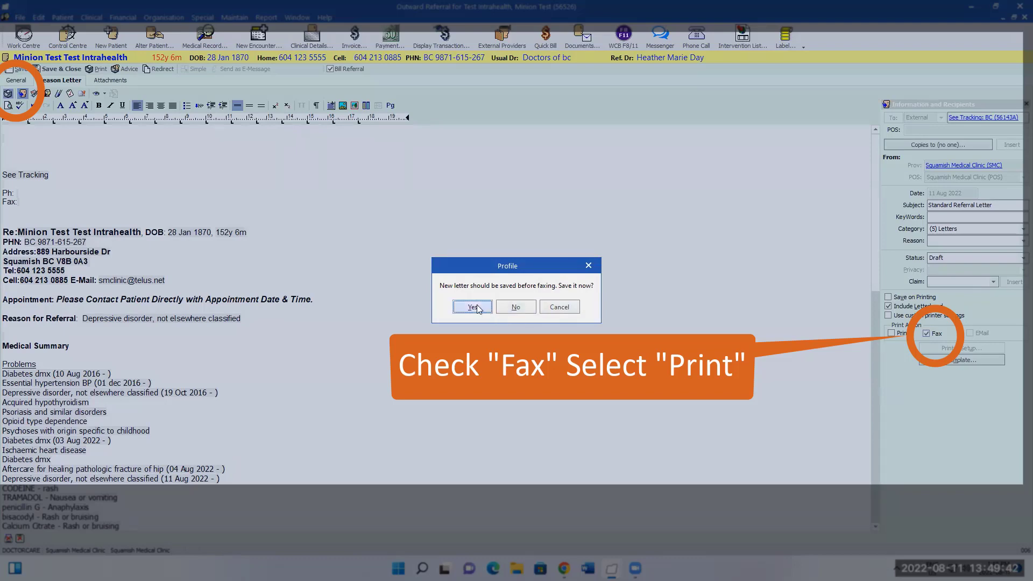
click(471, 307)
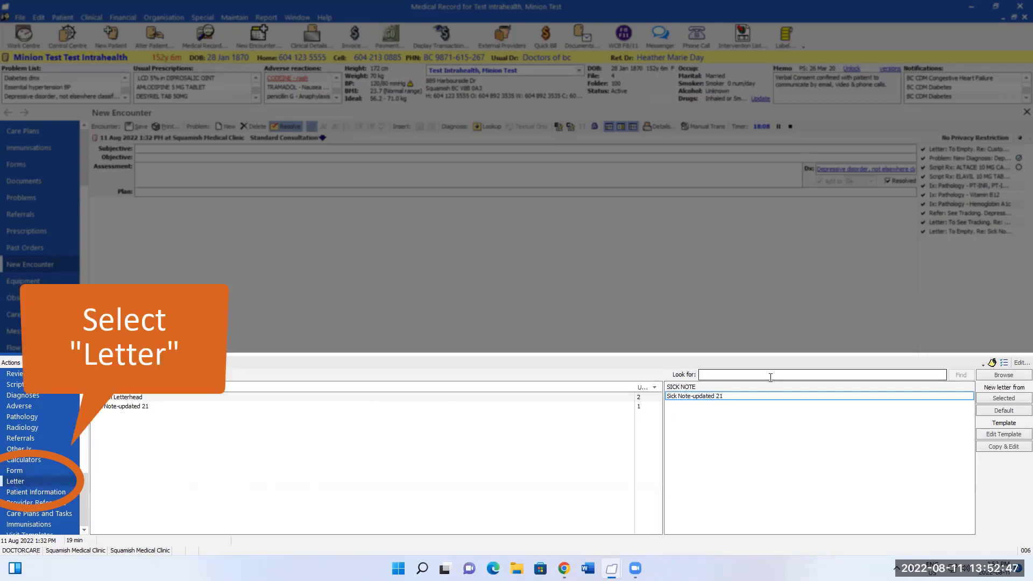
Filter letter templates with 'sic' and start a new letter from the SICK NOTE template.
text(sic)
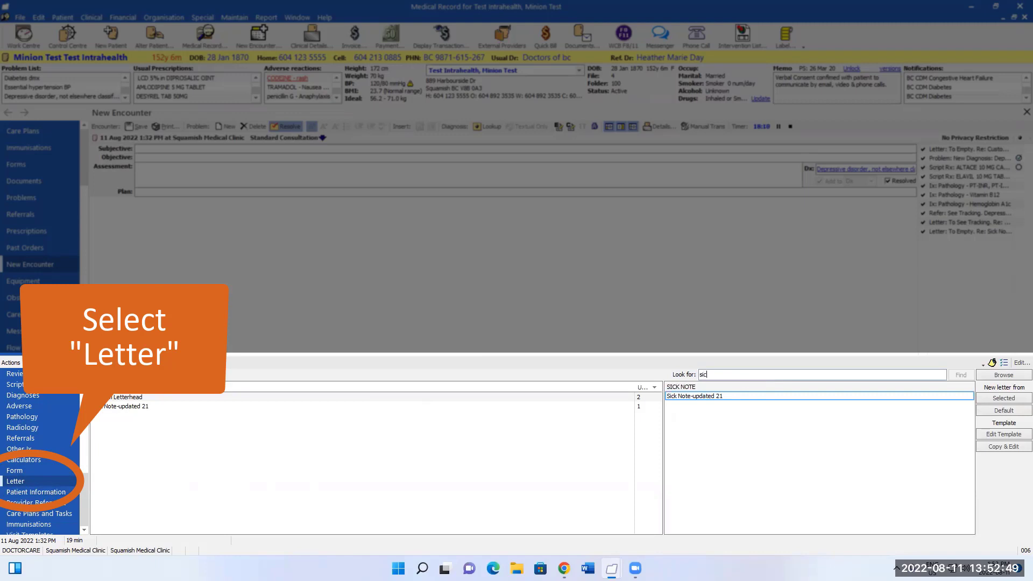
click(15, 481)
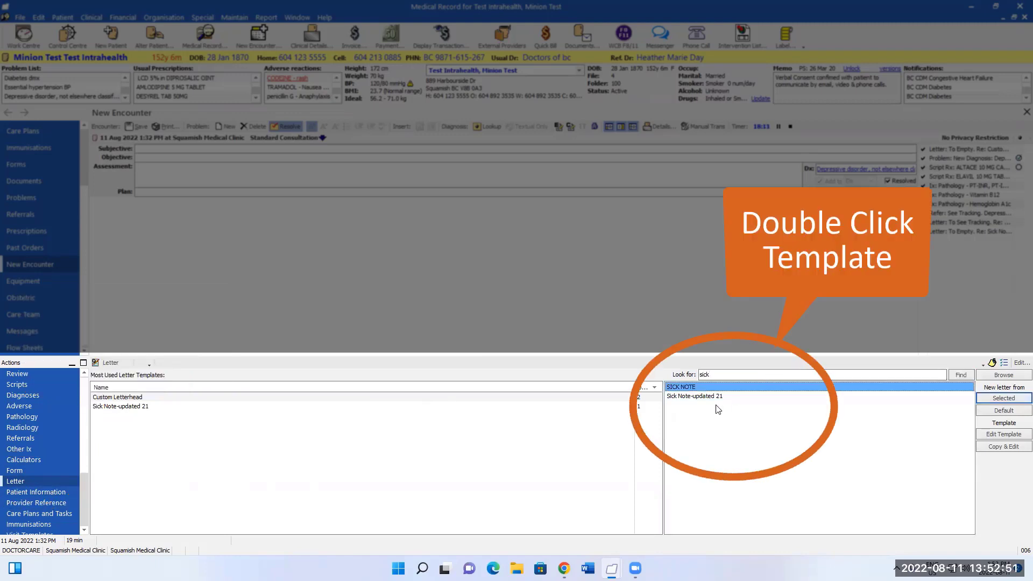
double_click(694, 396)
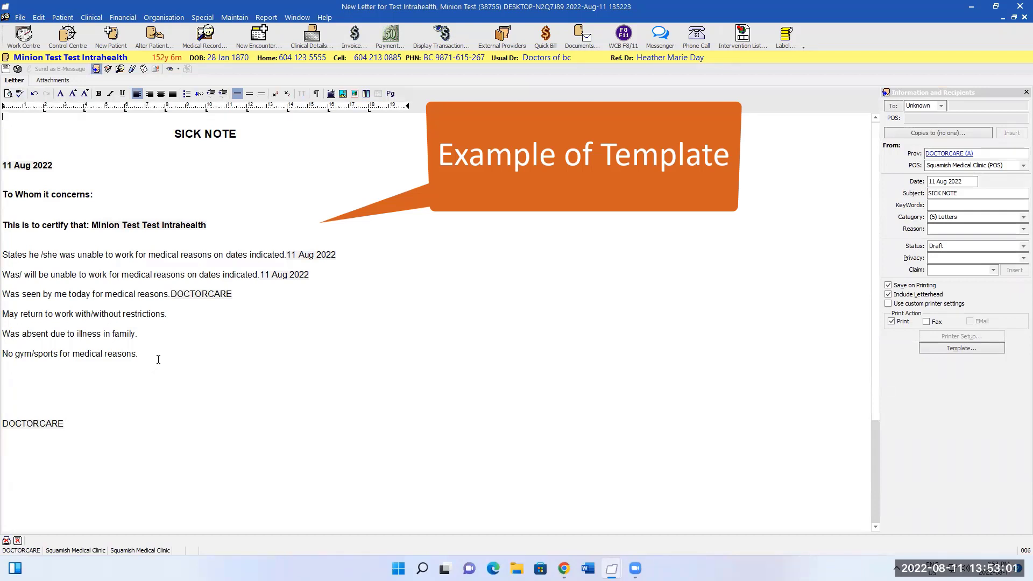
Remove the template's work-absence statement lines, keeping the SICK NOTE heading and certification line.
drag(2, 254, 138, 354)
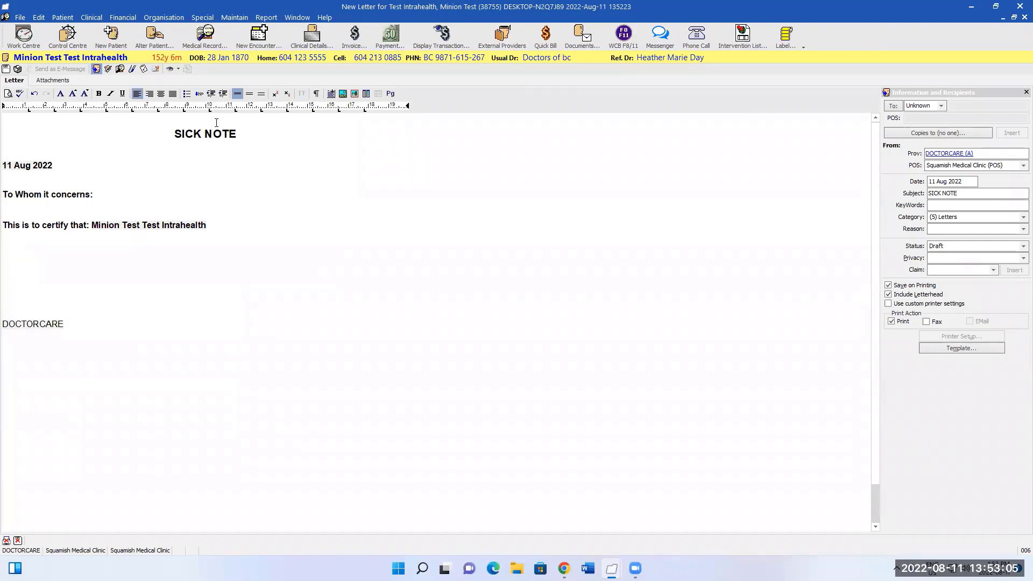
click(237, 134)
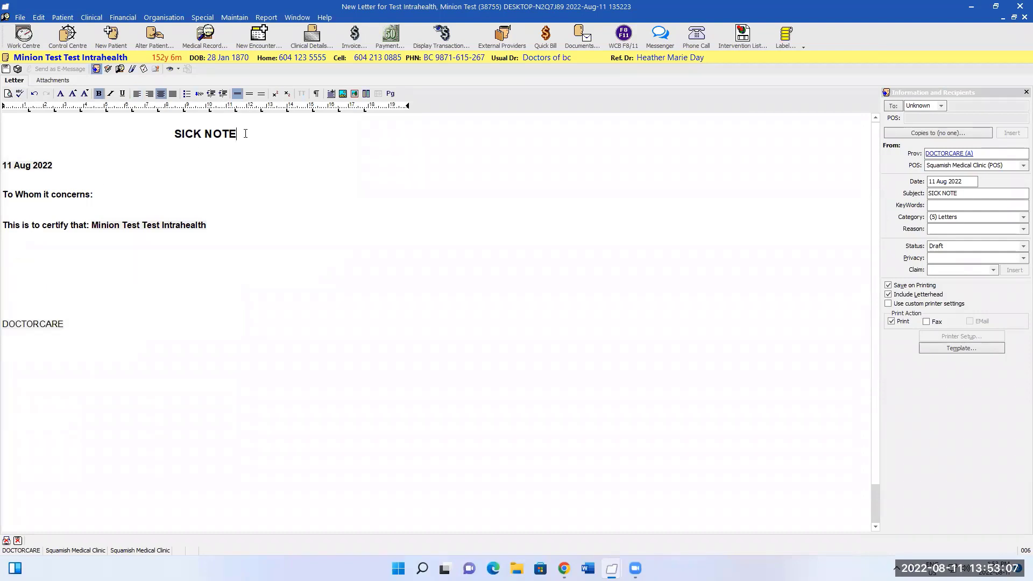